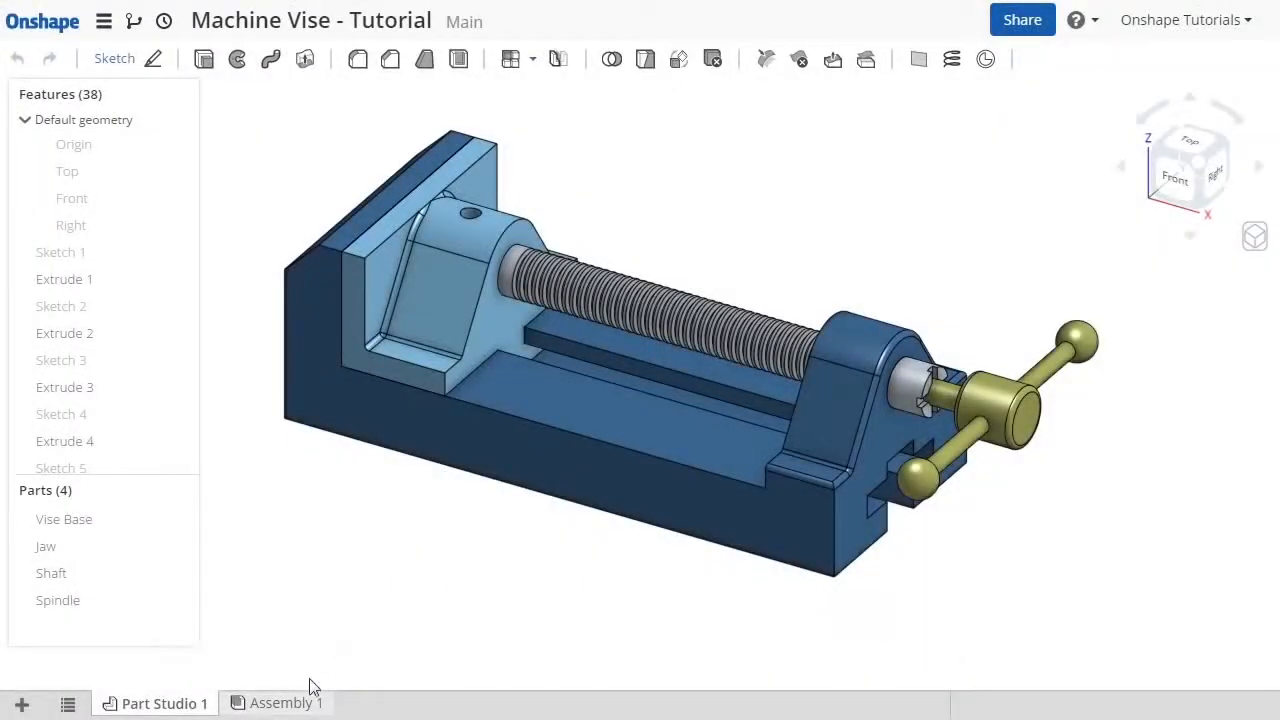
Step: Switch to the empty Assembly 1 tab of the Machine Vise document
{"action": "left_click", "coordinate": [284, 703]}
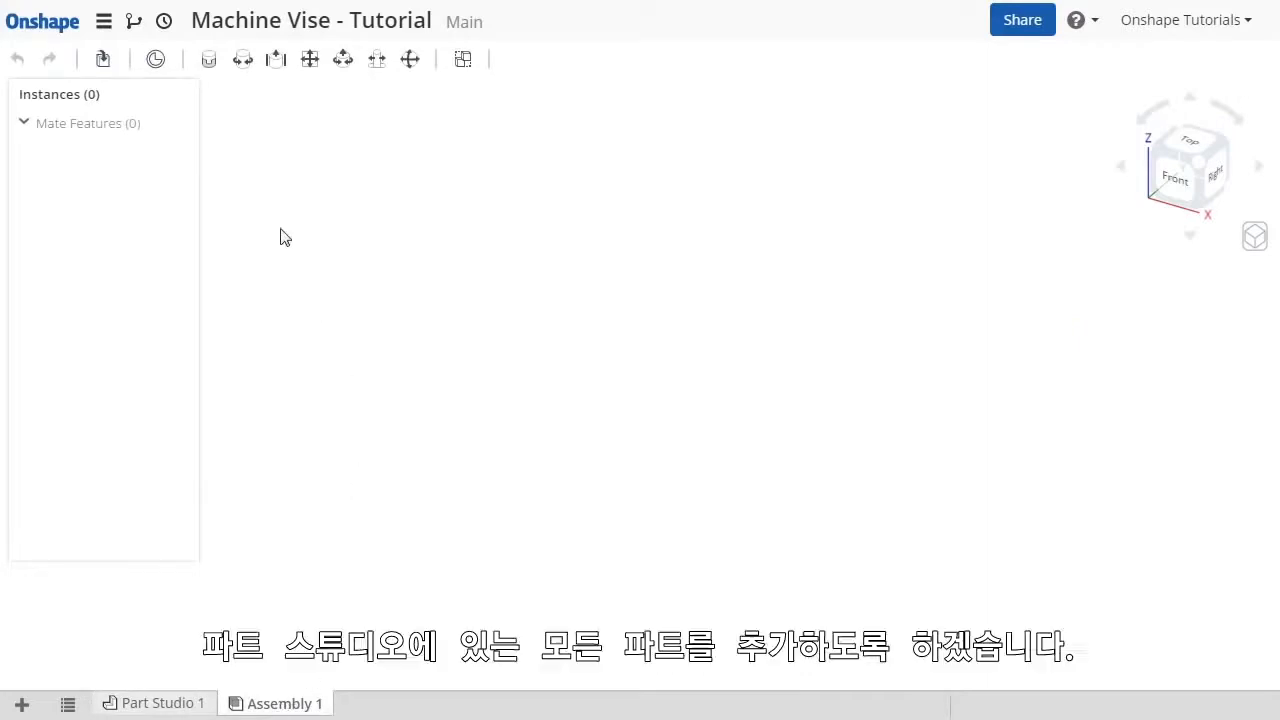
Step: Insert Part Studio 1's Jaw, Shaft, Spindle and Vise Base into the assembly
{"action": "left_click", "coordinate": [102, 58]}
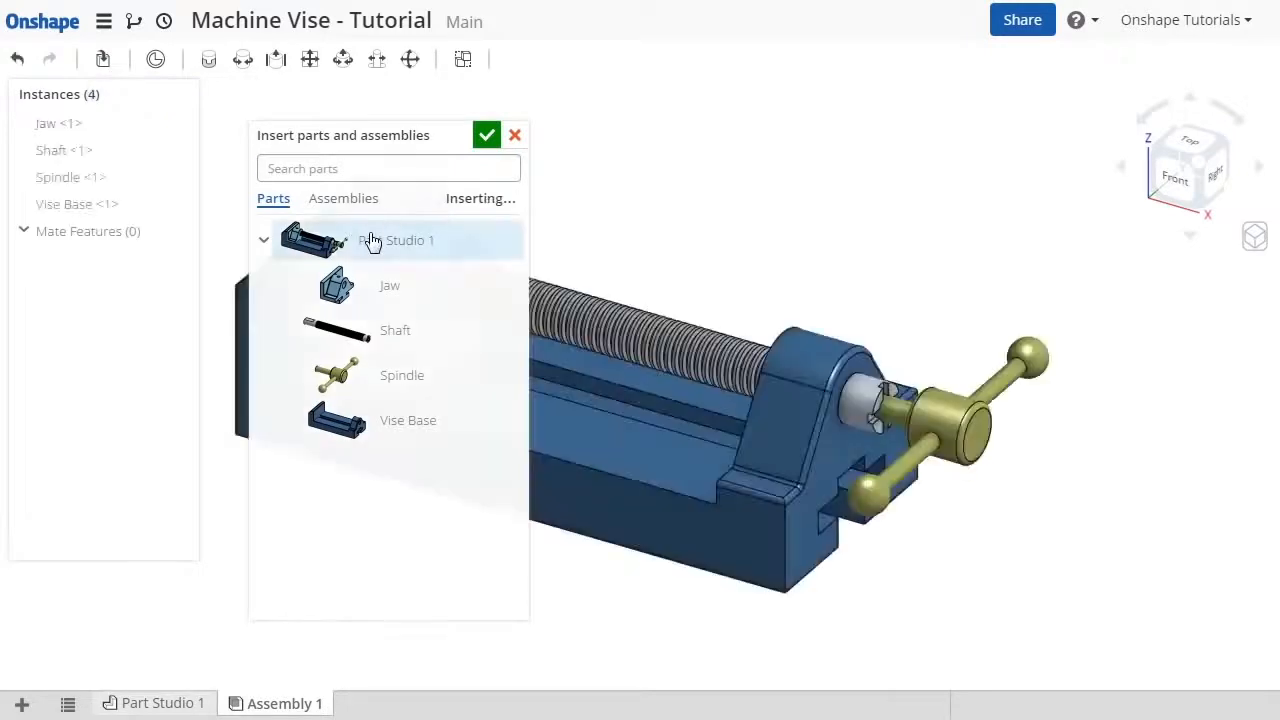
{"action": "left_click", "coordinate": [487, 135]}
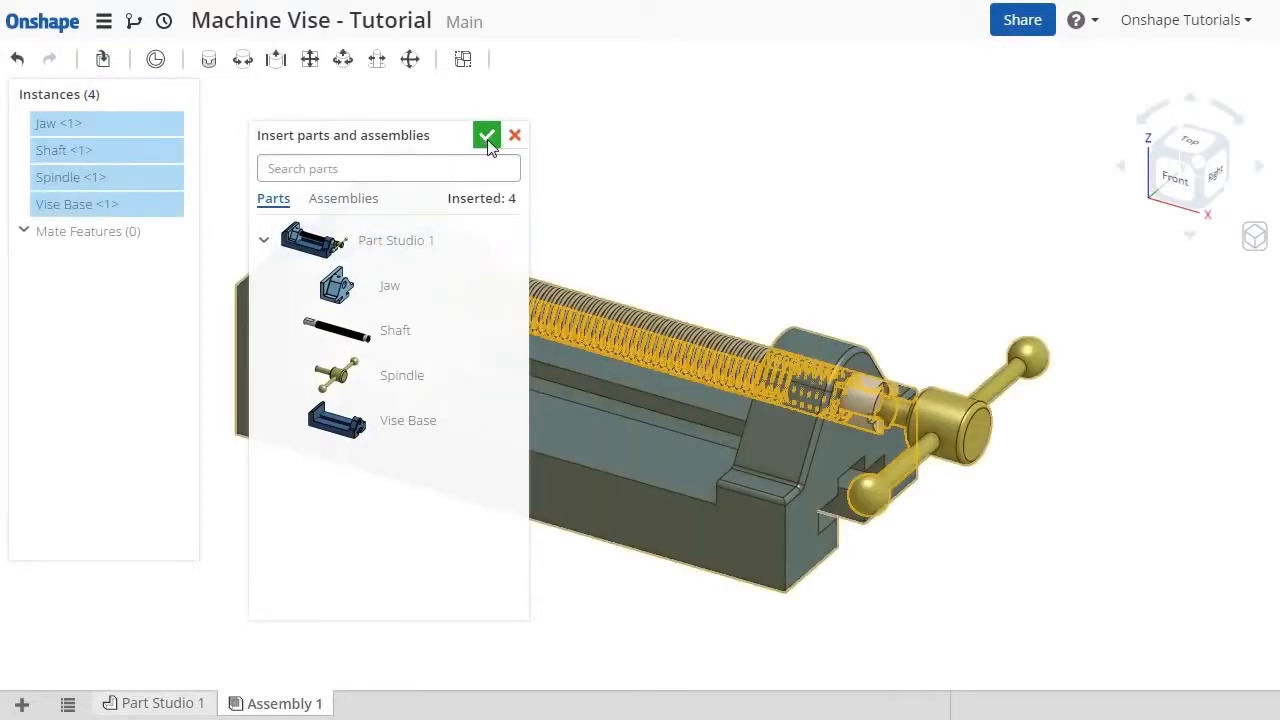
{"action": "left_click", "coordinate": [487, 135]}
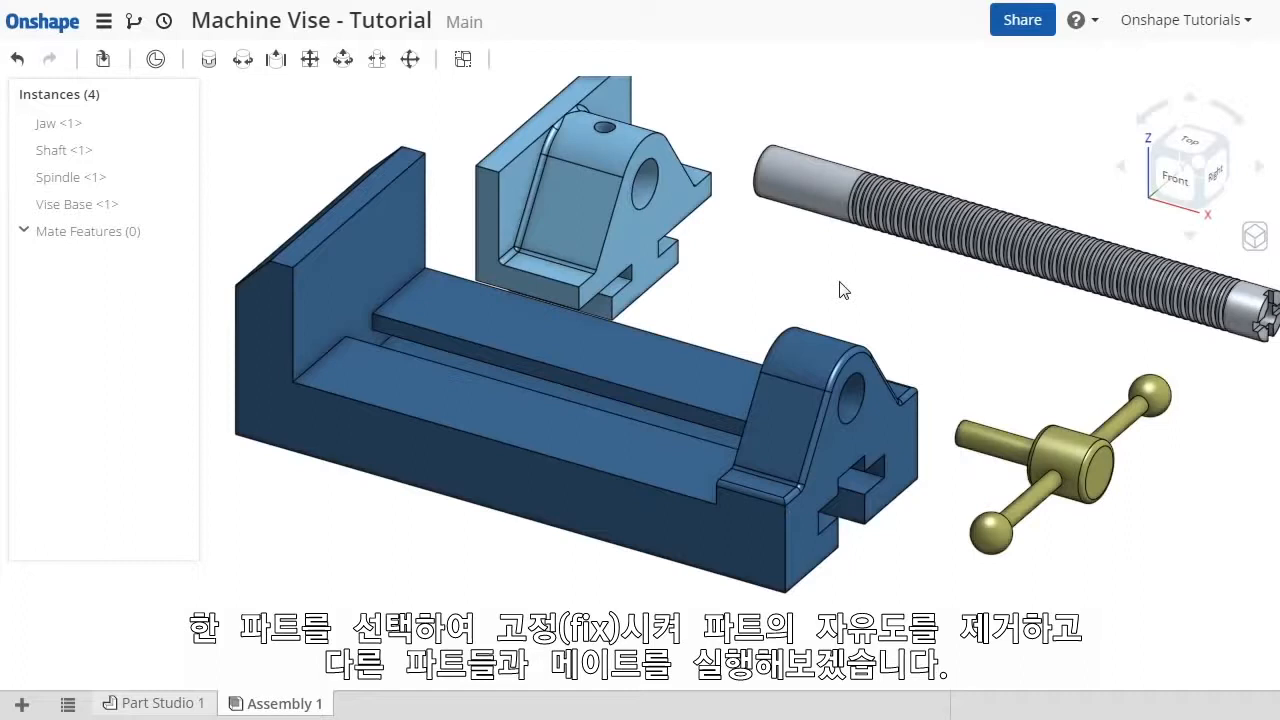
Step: Fix the Vise Base from its right-click menu in the graphics area or Instances list
{"action": "left_click", "coordinate": [440, 405]}
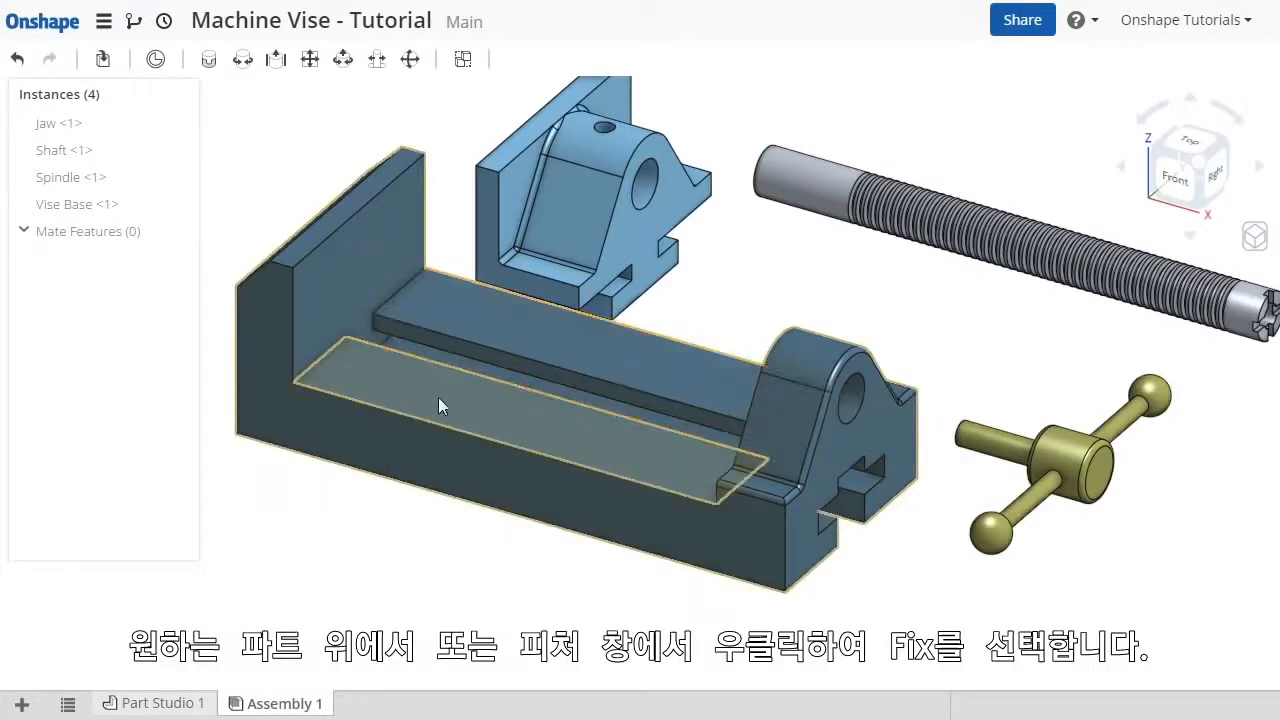
{"action": "right_click", "coordinate": [440, 405]}
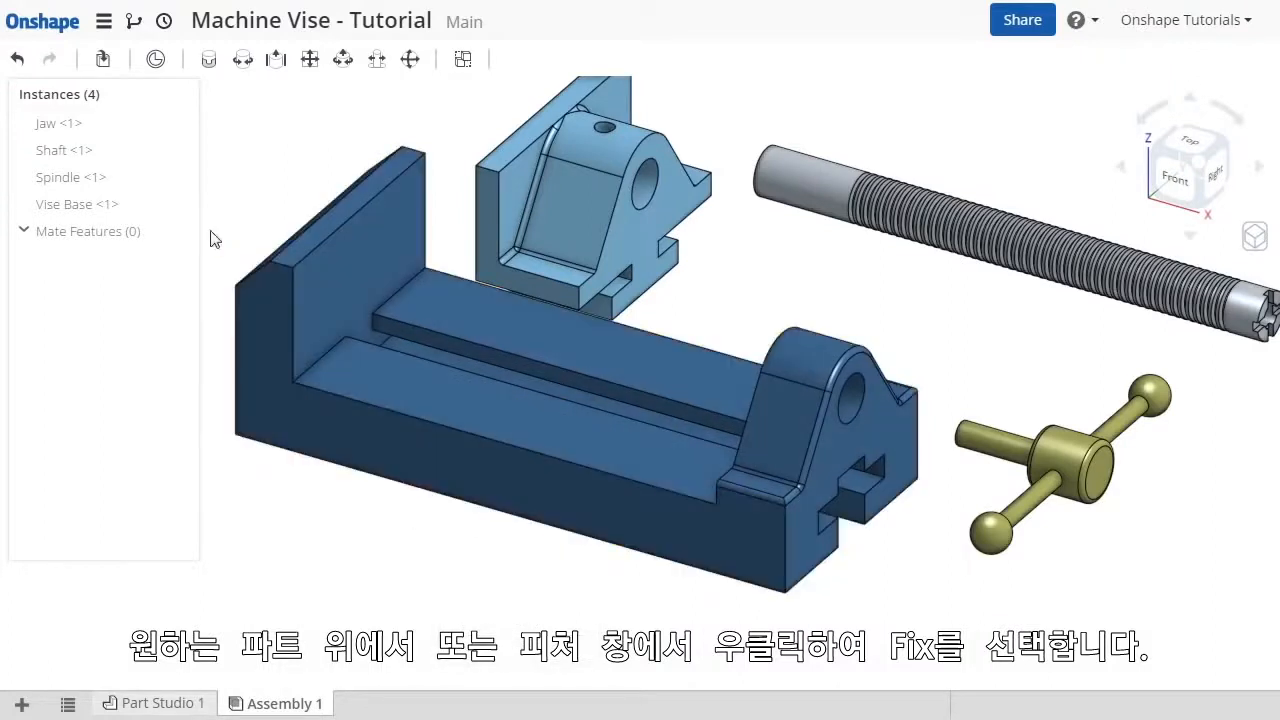
{"action": "right_click", "coordinate": [76, 204]}
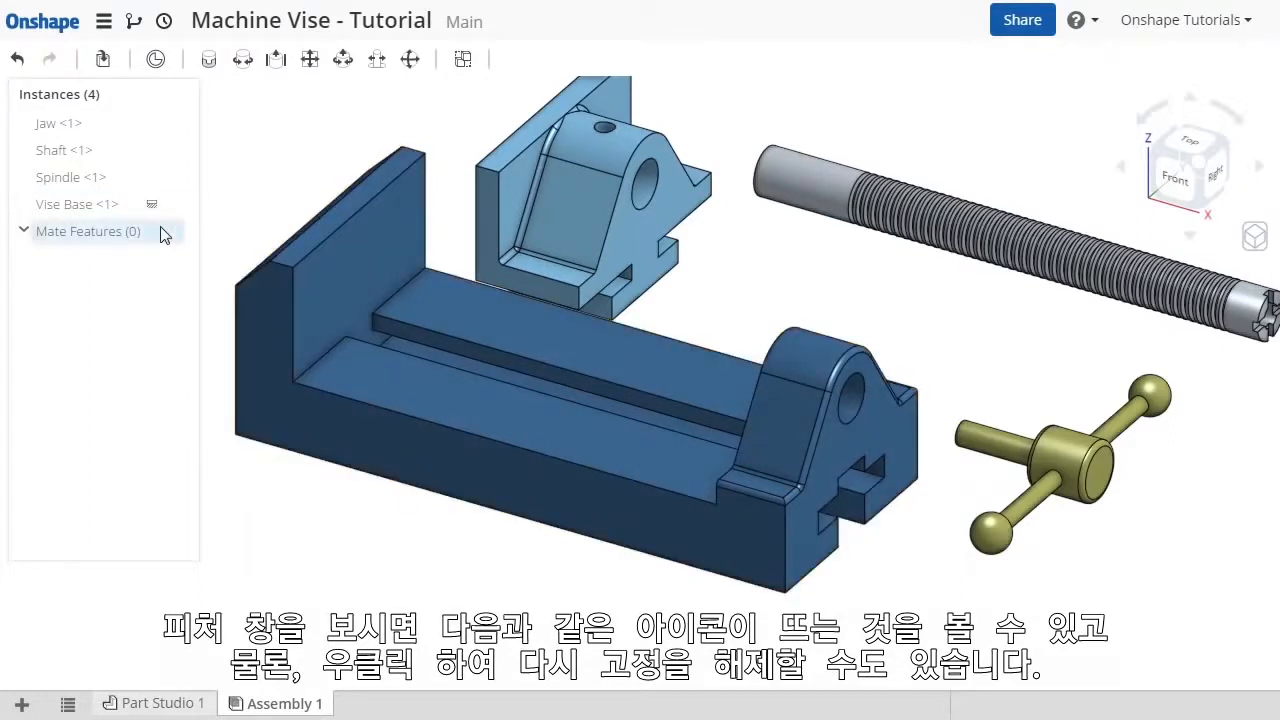
{"action": "right_click", "coordinate": [77, 204]}
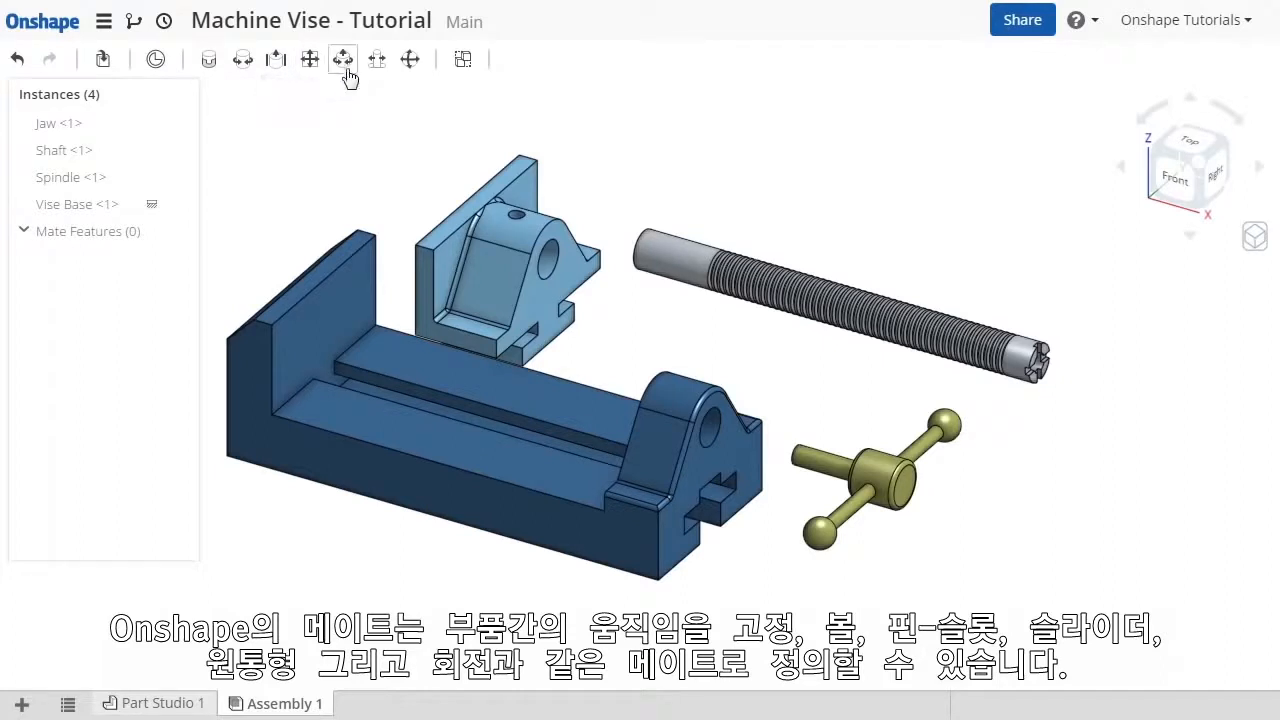
{"action": "mouse_move", "coordinate": [410, 60]}
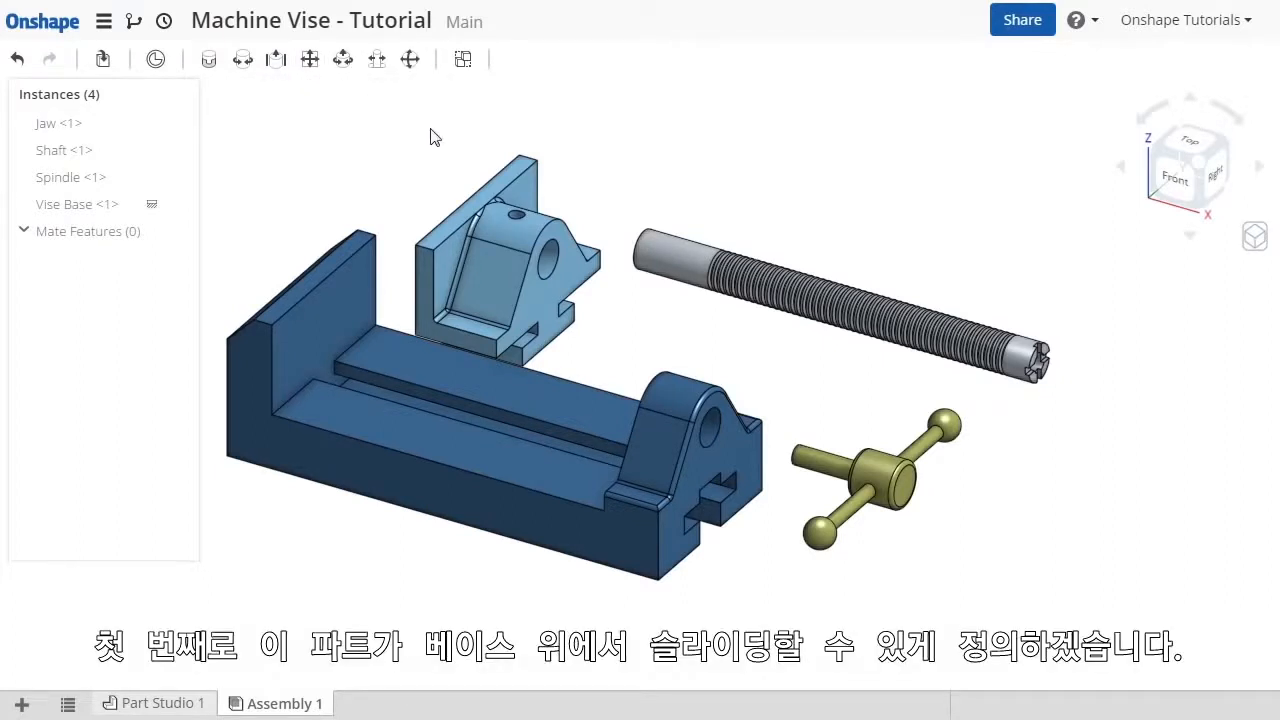
{"action": "left_click", "coordinate": [475, 278]}
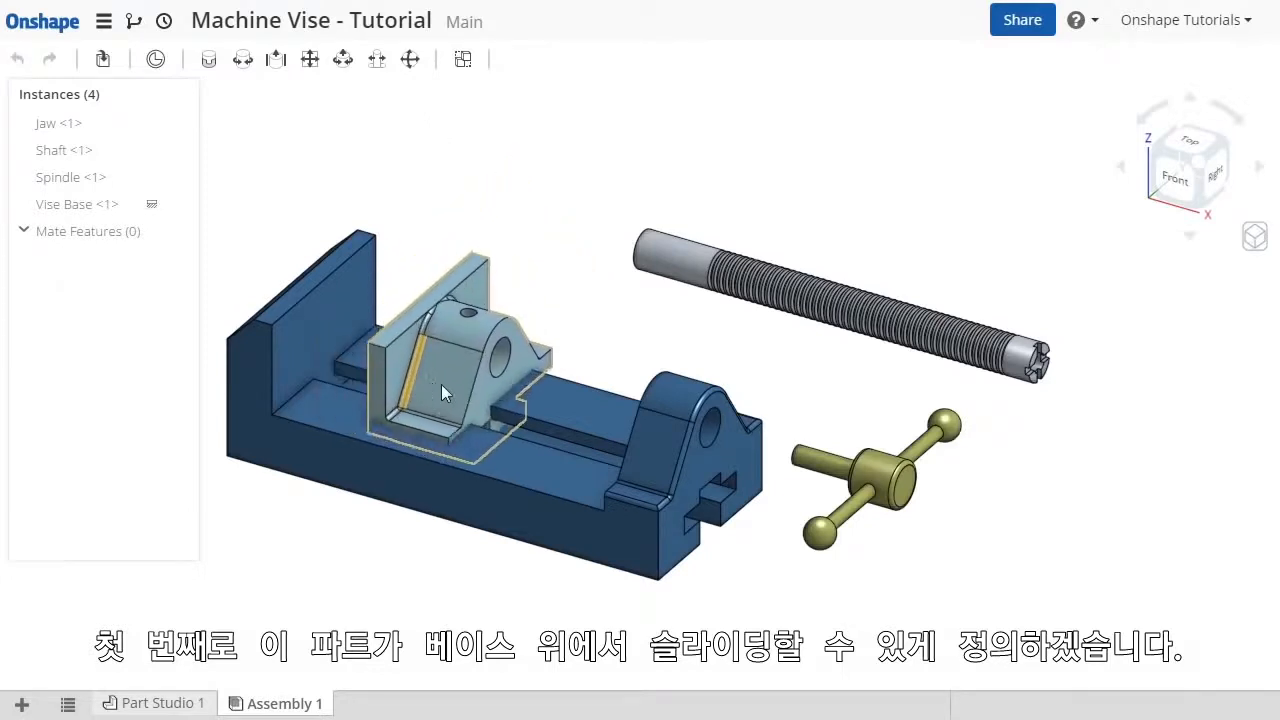
{"action": "left_click_drag", "start_coordinate": [445, 390], "coordinate": [375, 370]}
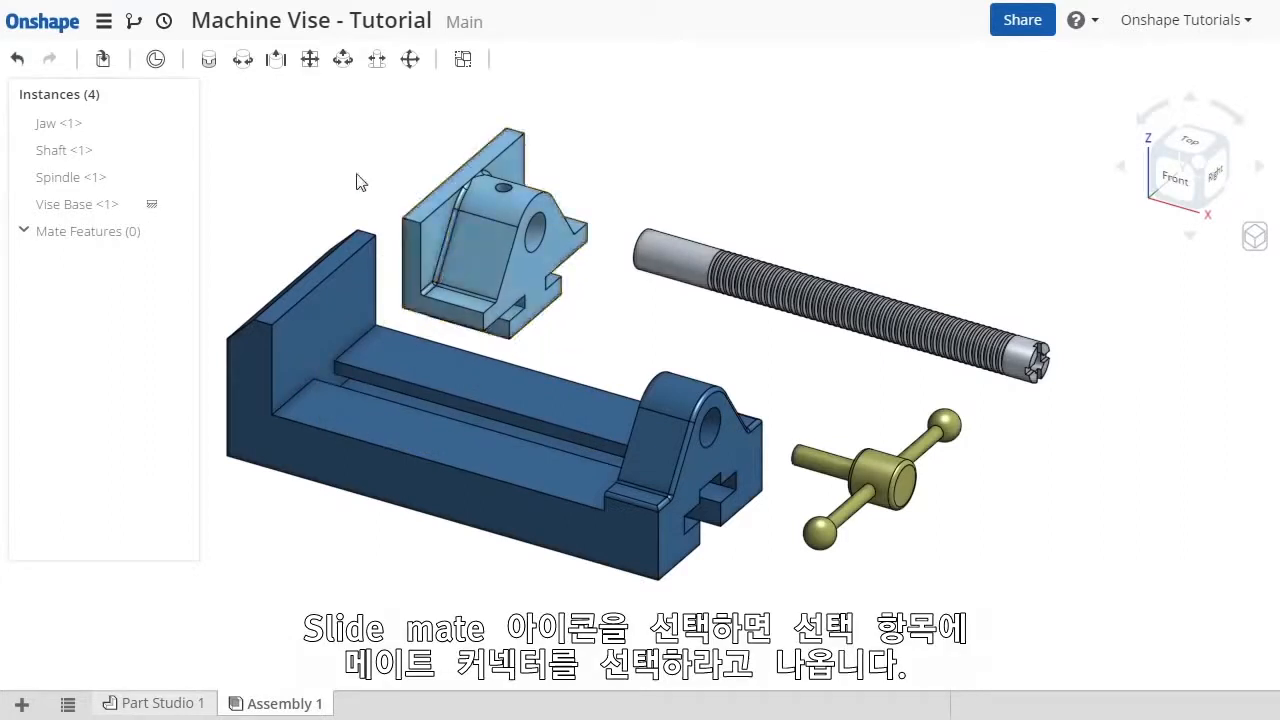
{"action": "mouse_move", "coordinate": [276, 58]}
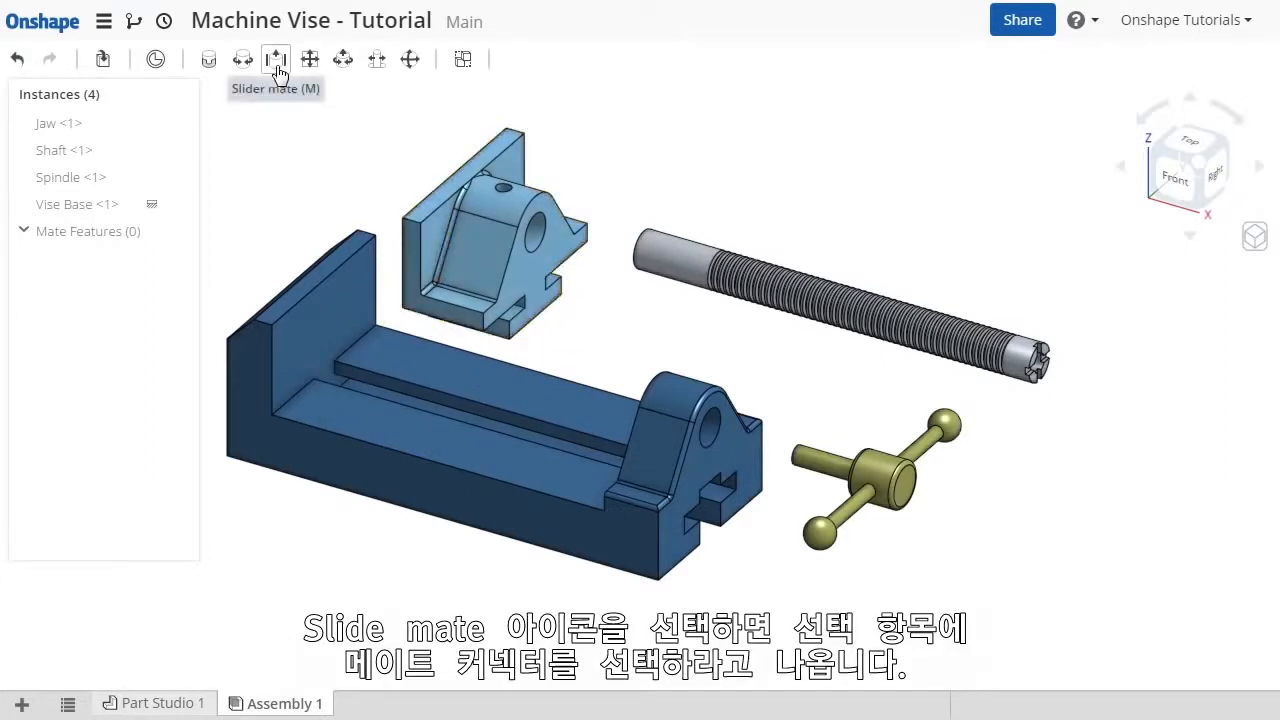
Step: Start the Slider 1 mate from the toolbar
{"action": "left_click", "coordinate": [276, 58]}
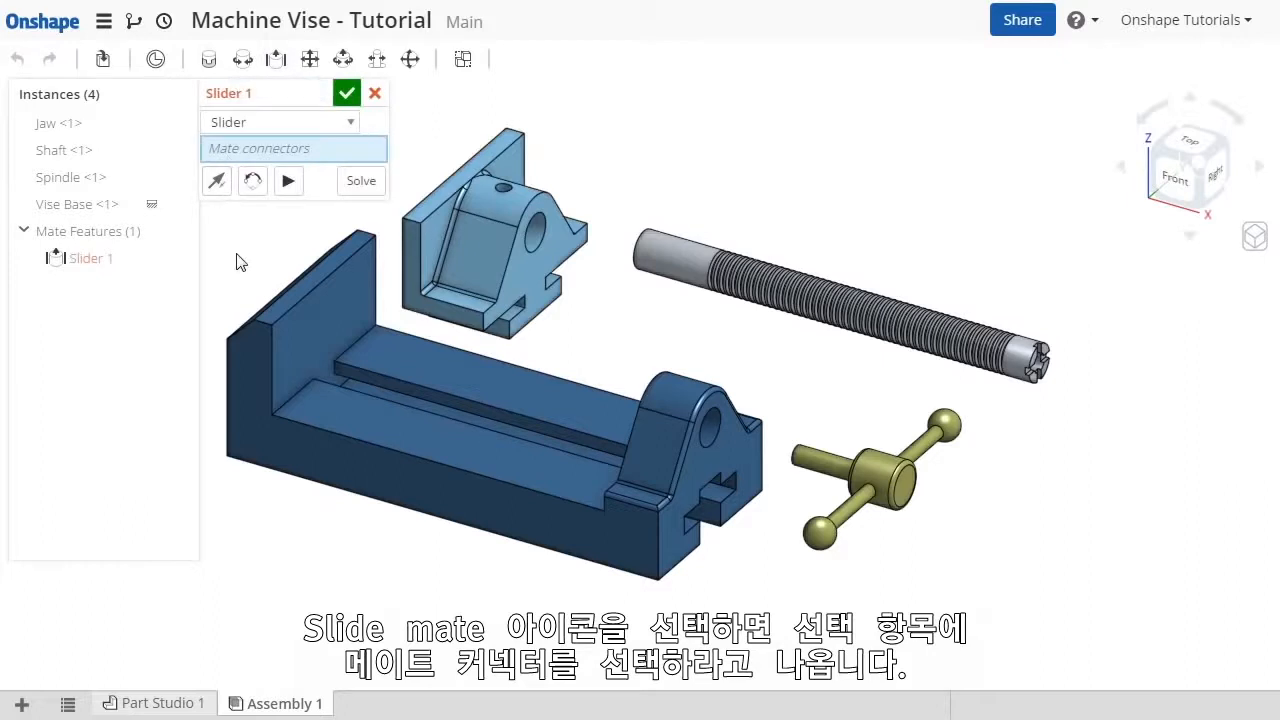
{"action": "mouse_move", "coordinate": [355, 268]}
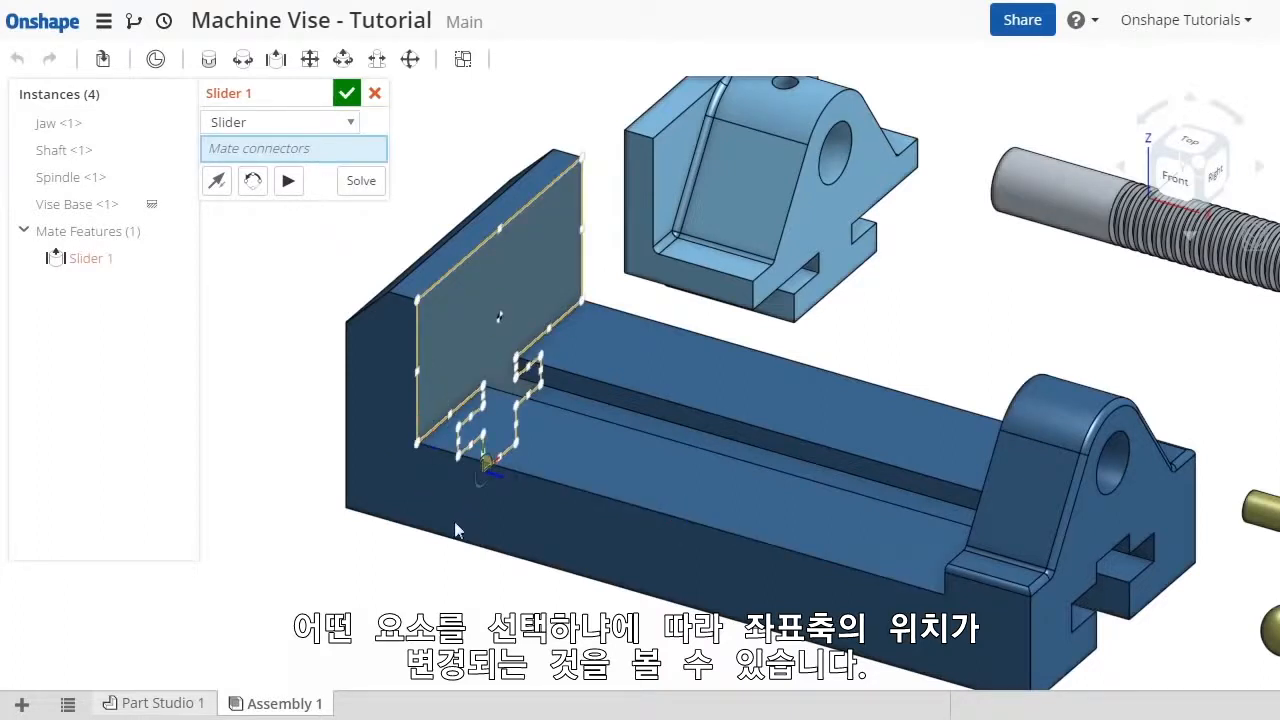
Step: Connect the base's rear lower corner to the jaw, orient the jaw upright, and accept Slider 1
{"action": "left_click", "coordinate": [420, 442]}
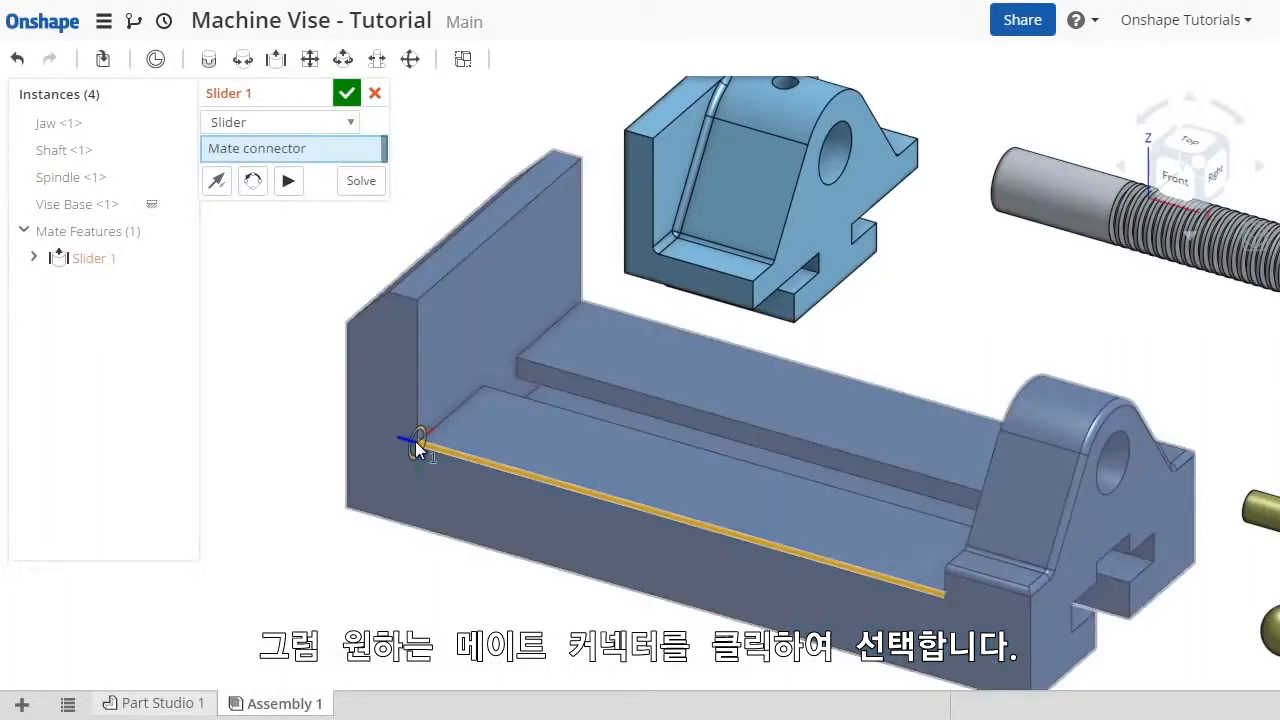
{"action": "left_click", "coordinate": [420, 445]}
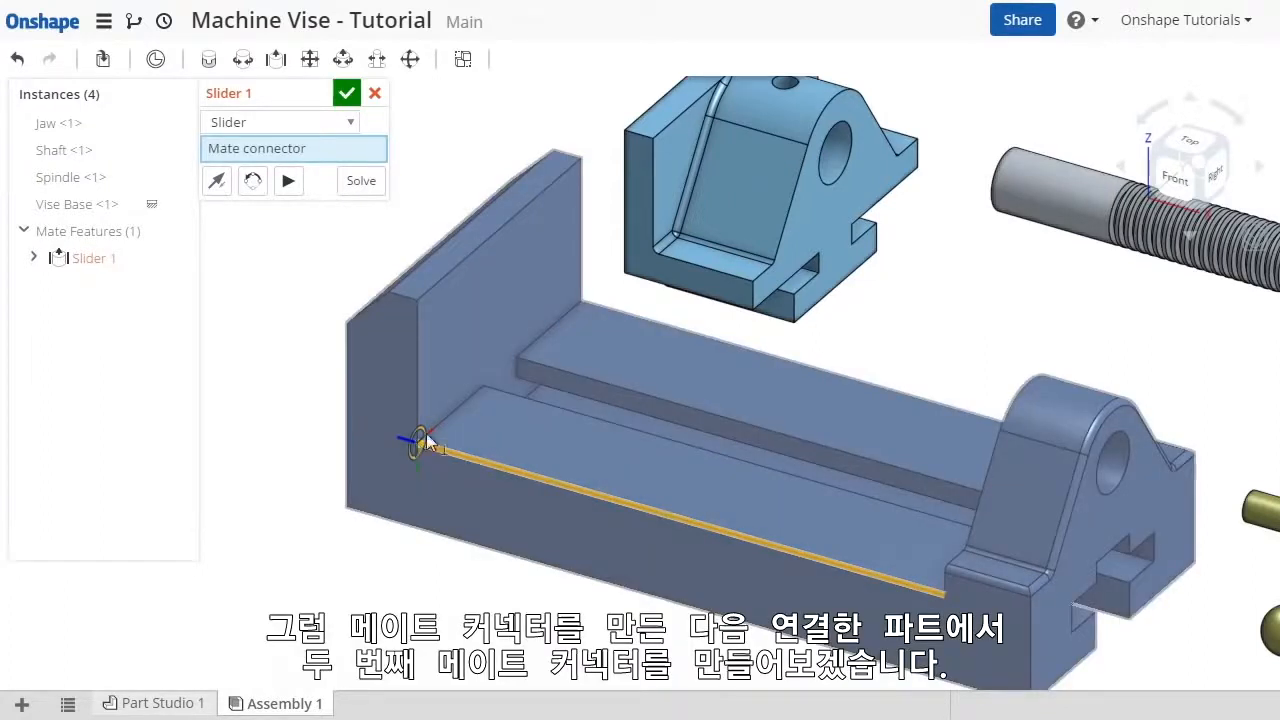
{"action": "left_click", "coordinate": [655, 252]}
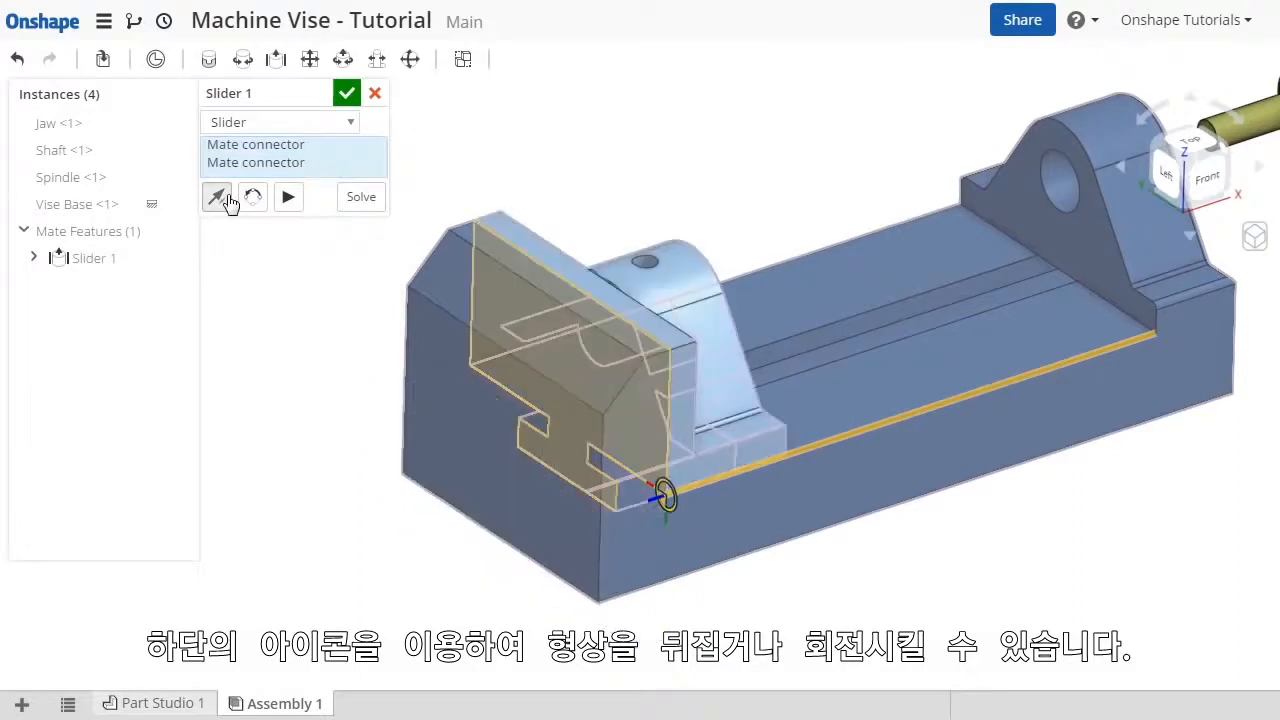
{"action": "left_click", "coordinate": [252, 197]}
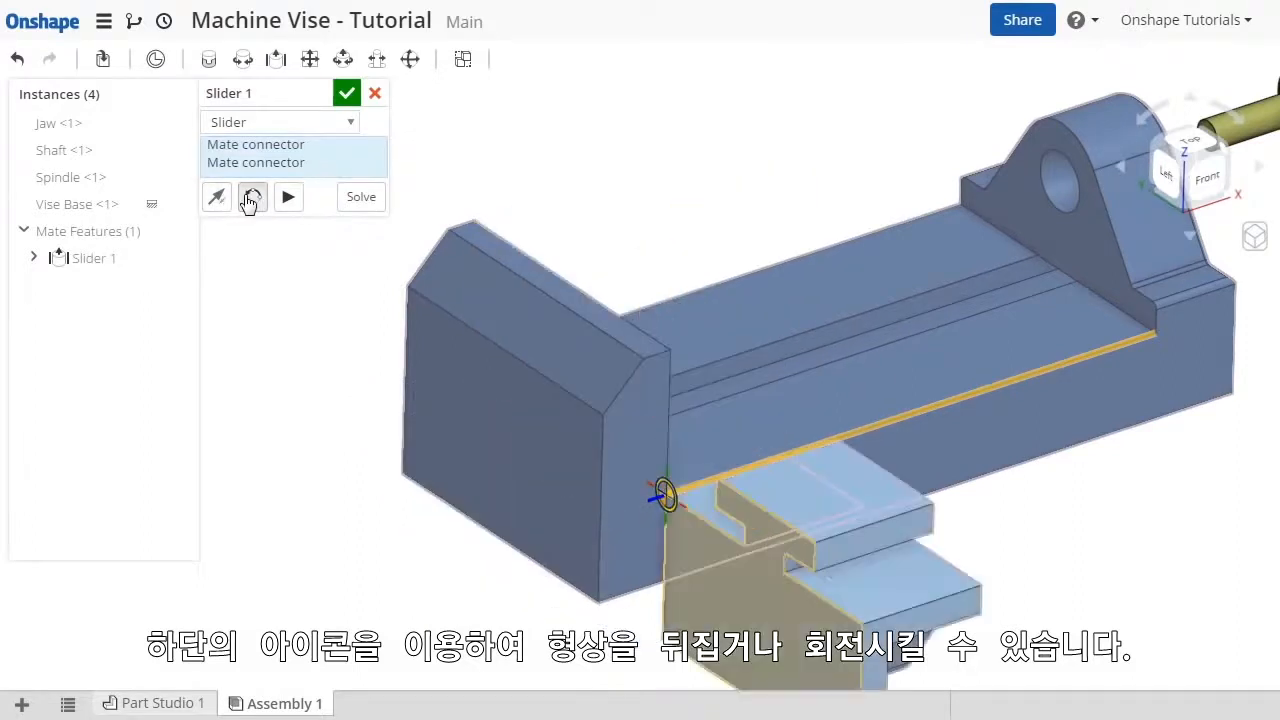
{"action": "left_click", "coordinate": [252, 196]}
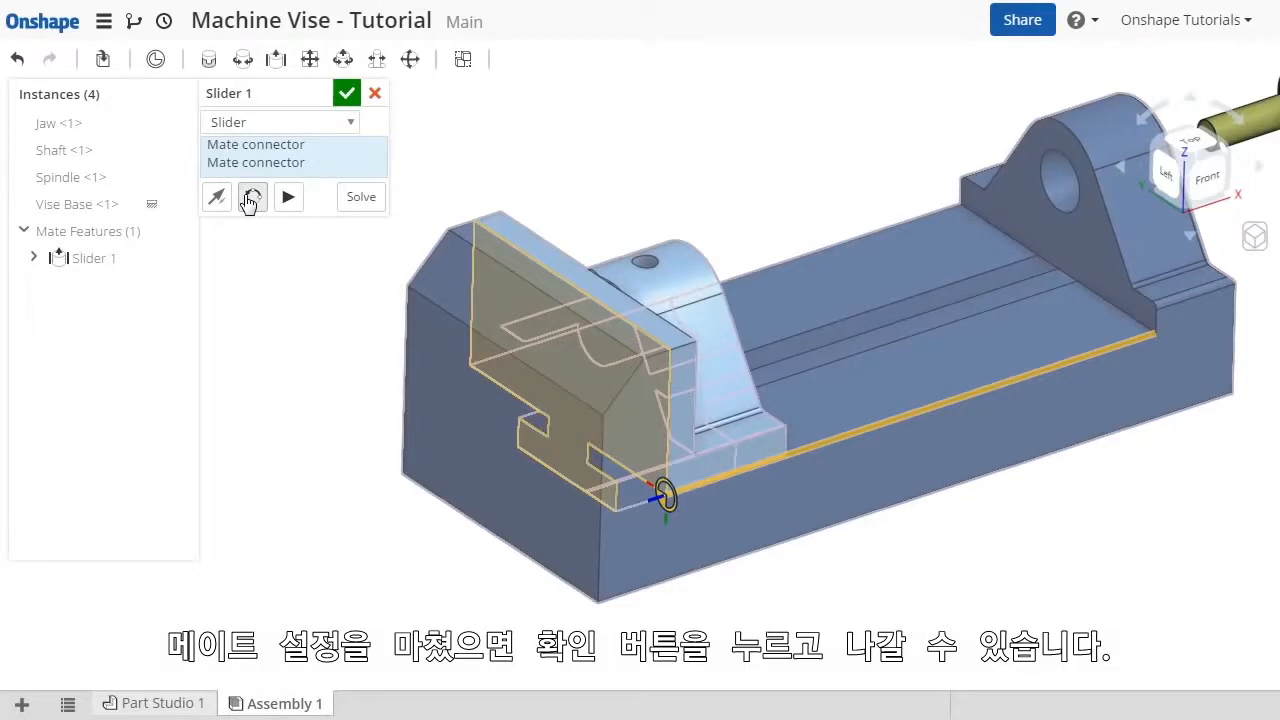
{"action": "left_click", "coordinate": [346, 92]}
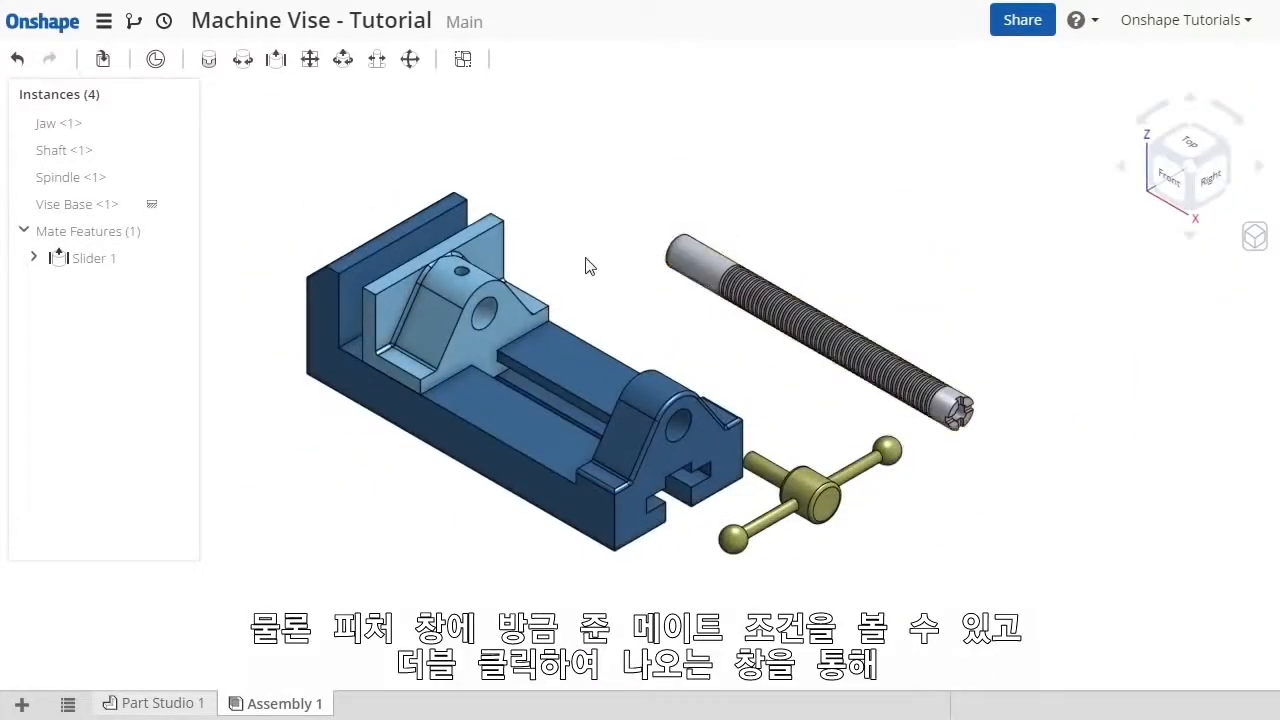
{"action": "left_click", "coordinate": [93, 258]}
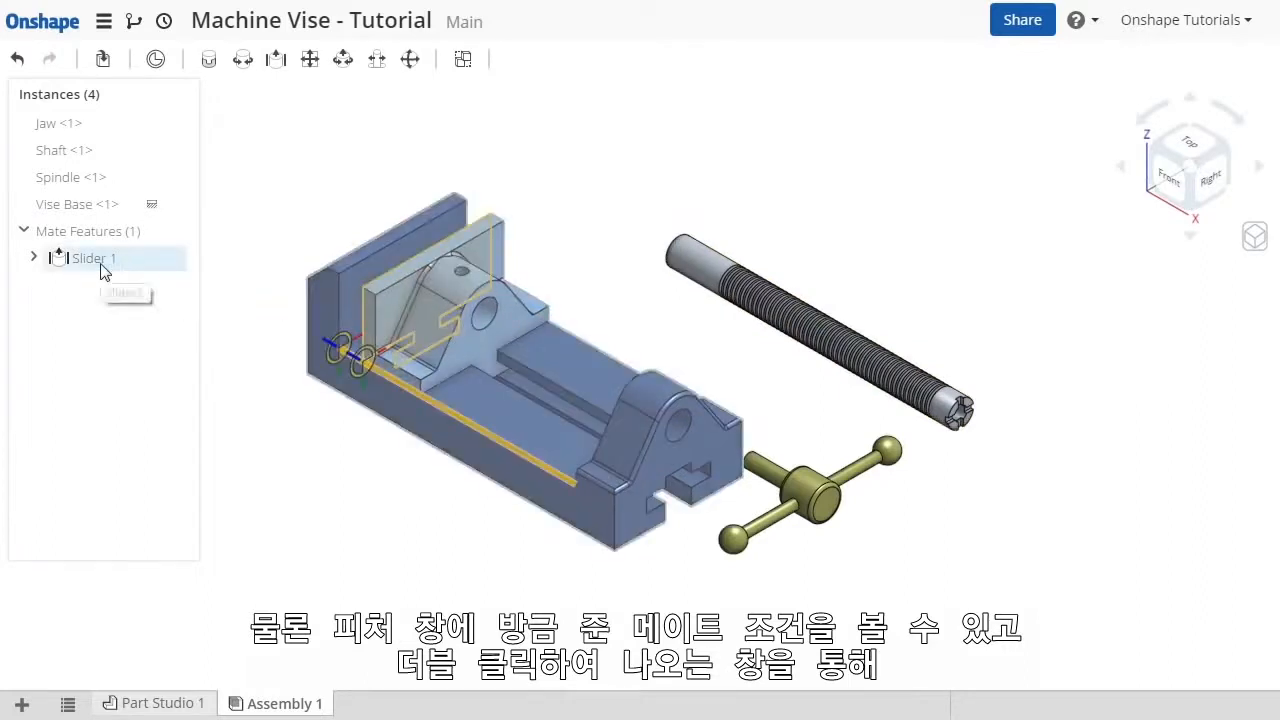
{"action": "double_click", "coordinate": [94, 258]}
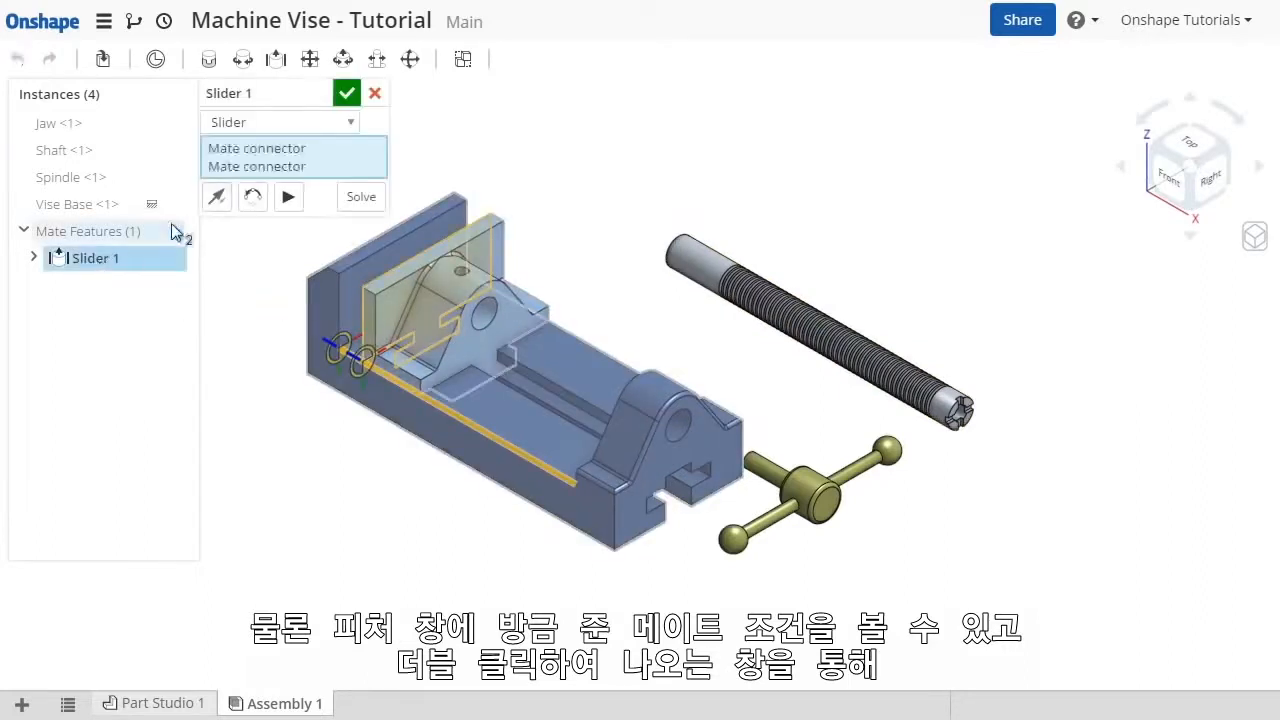
{"action": "left_click", "coordinate": [280, 122]}
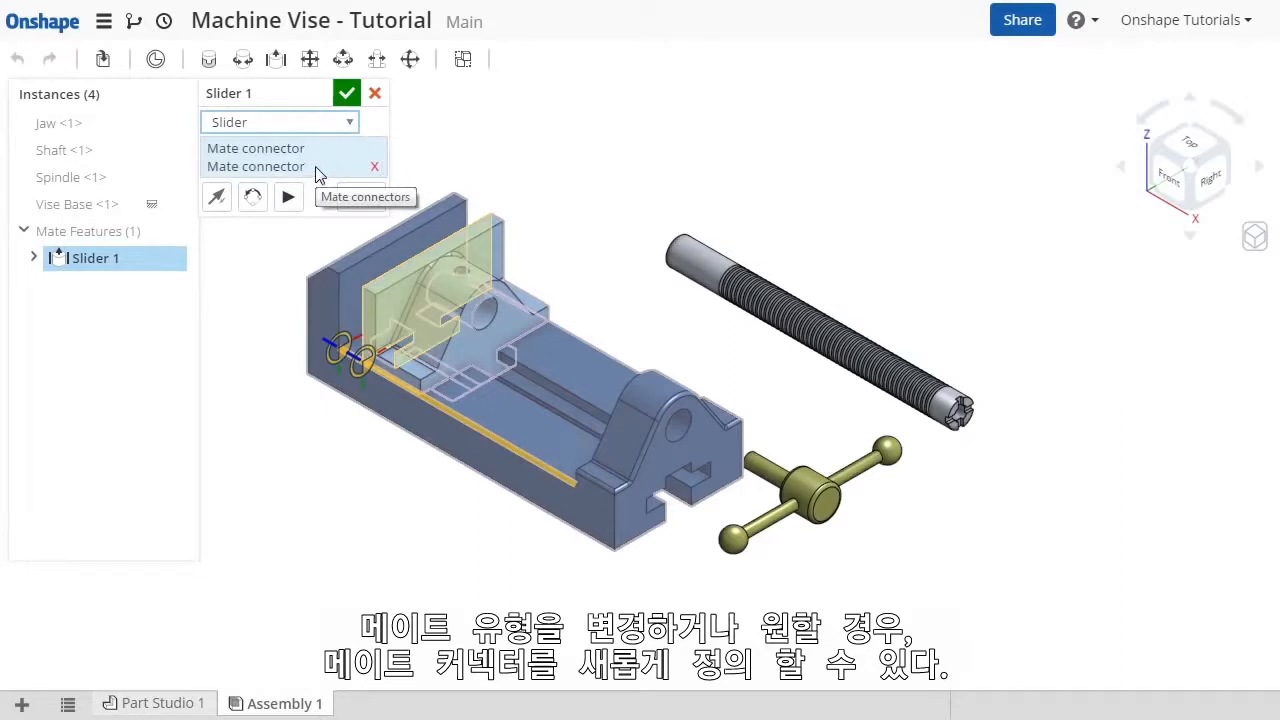
{"action": "left_click", "coordinate": [346, 92]}
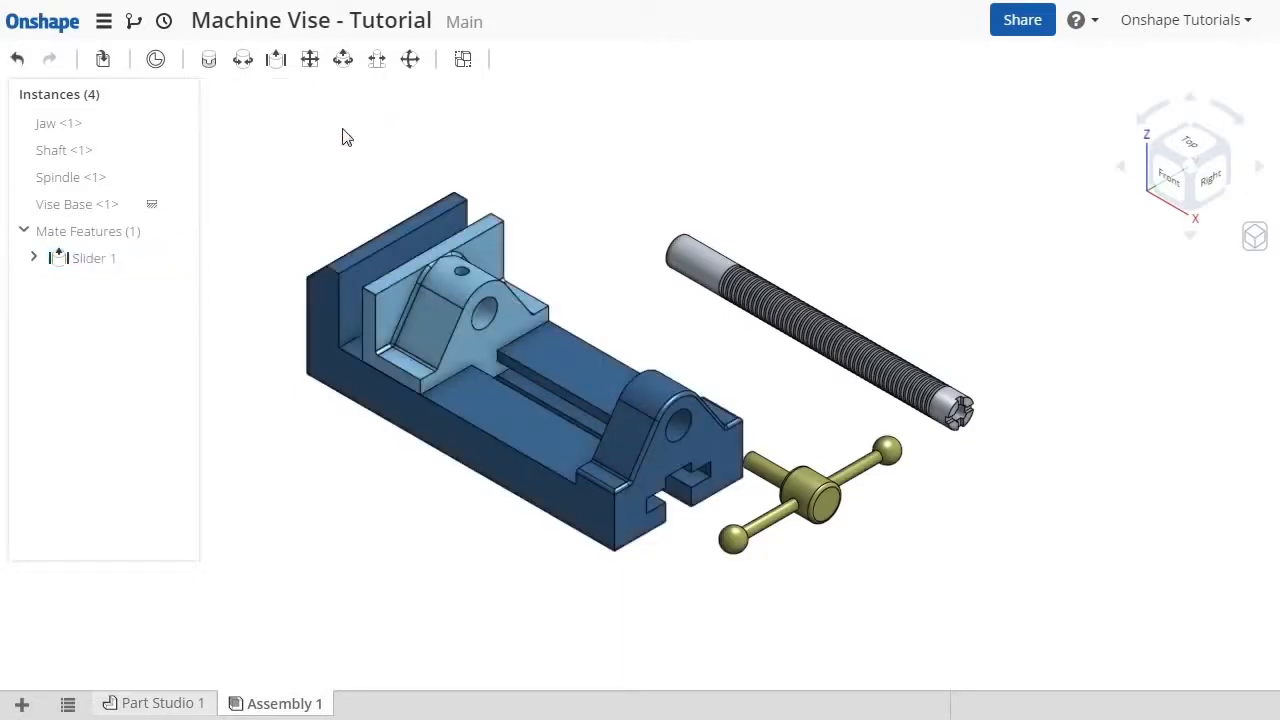
Step: Create Fastened 1 from the shaft end's centre connector to the spindle's mating face
{"action": "left_click", "coordinate": [450, 310]}
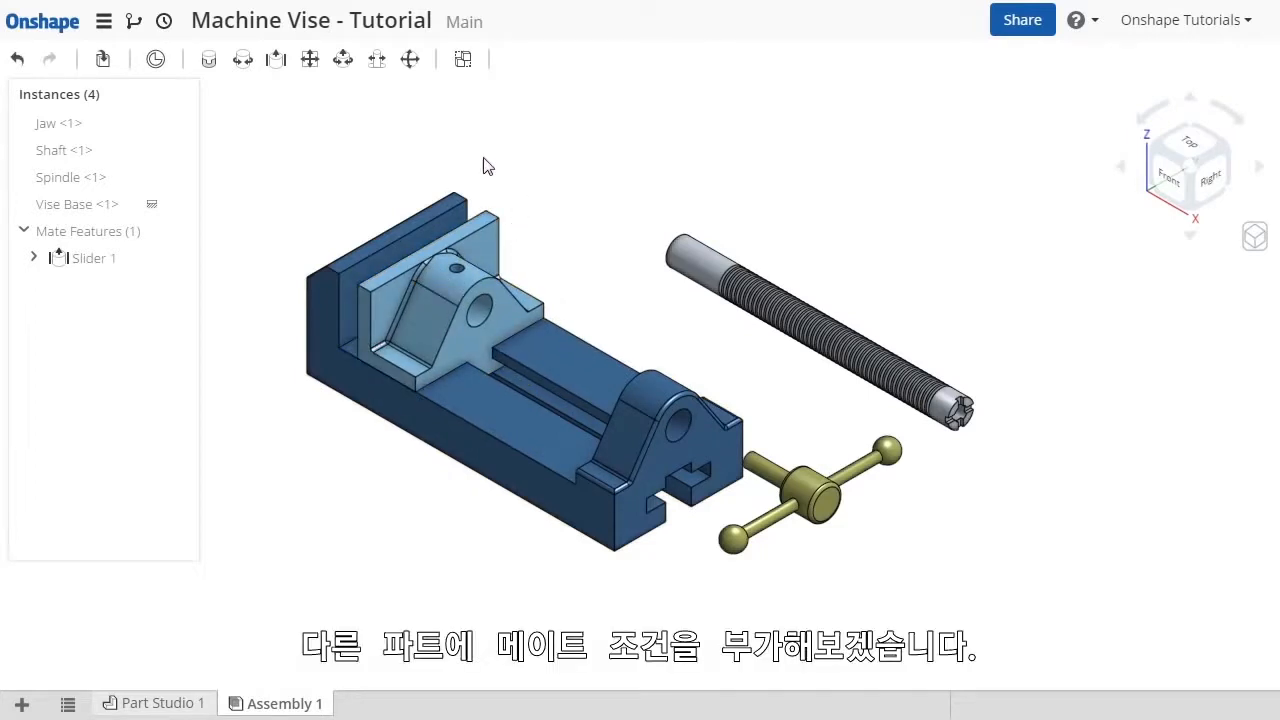
{"action": "mouse_move", "coordinate": [208, 59]}
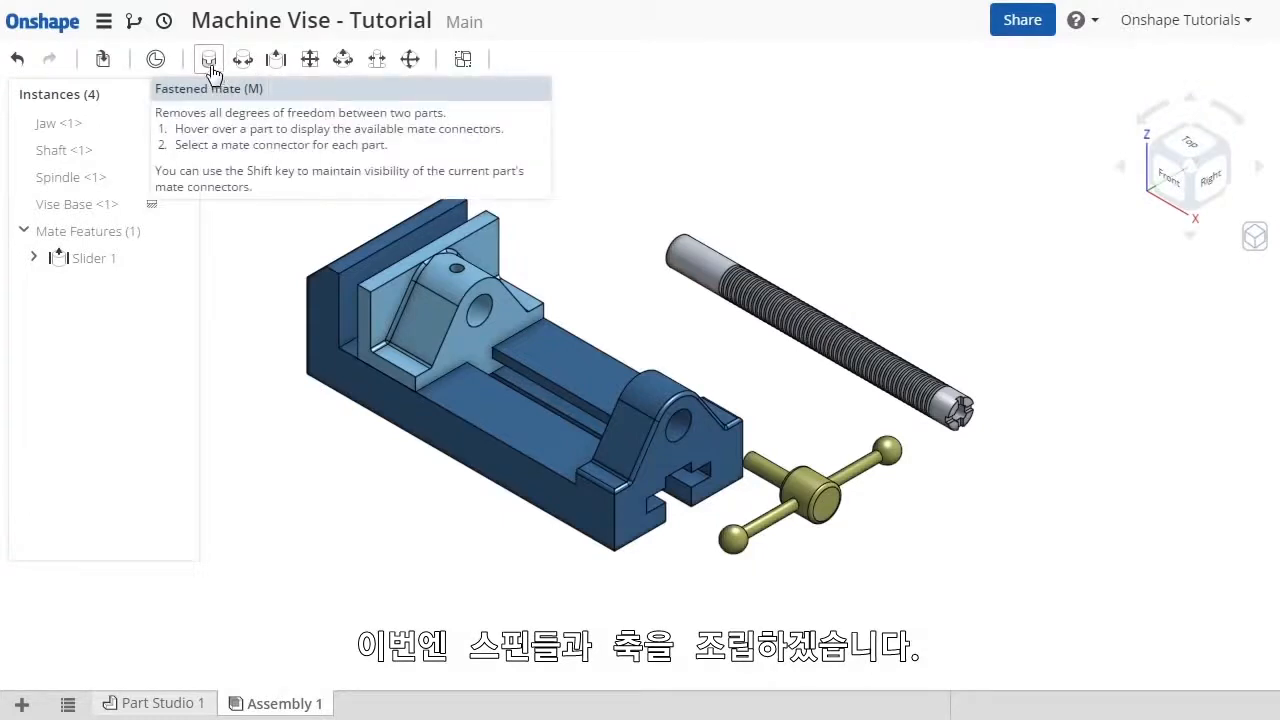
{"action": "left_click", "coordinate": [208, 58]}
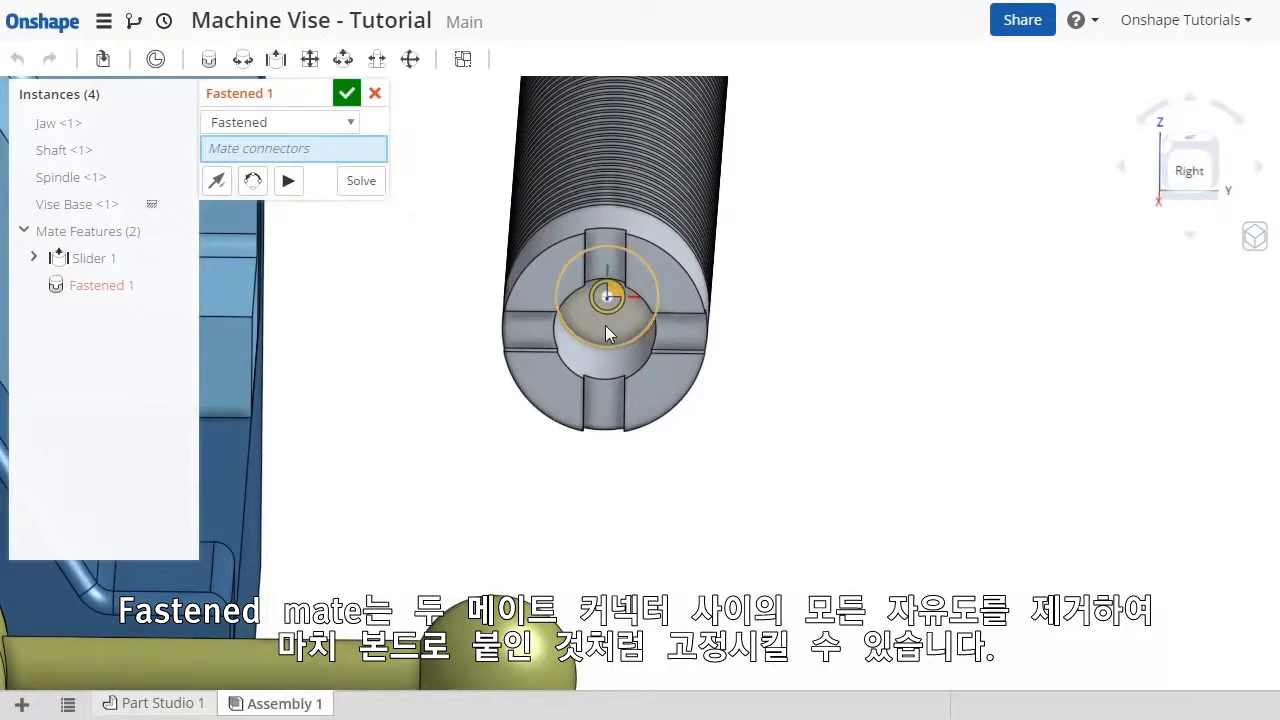
{"action": "left_click", "coordinate": [610, 300]}
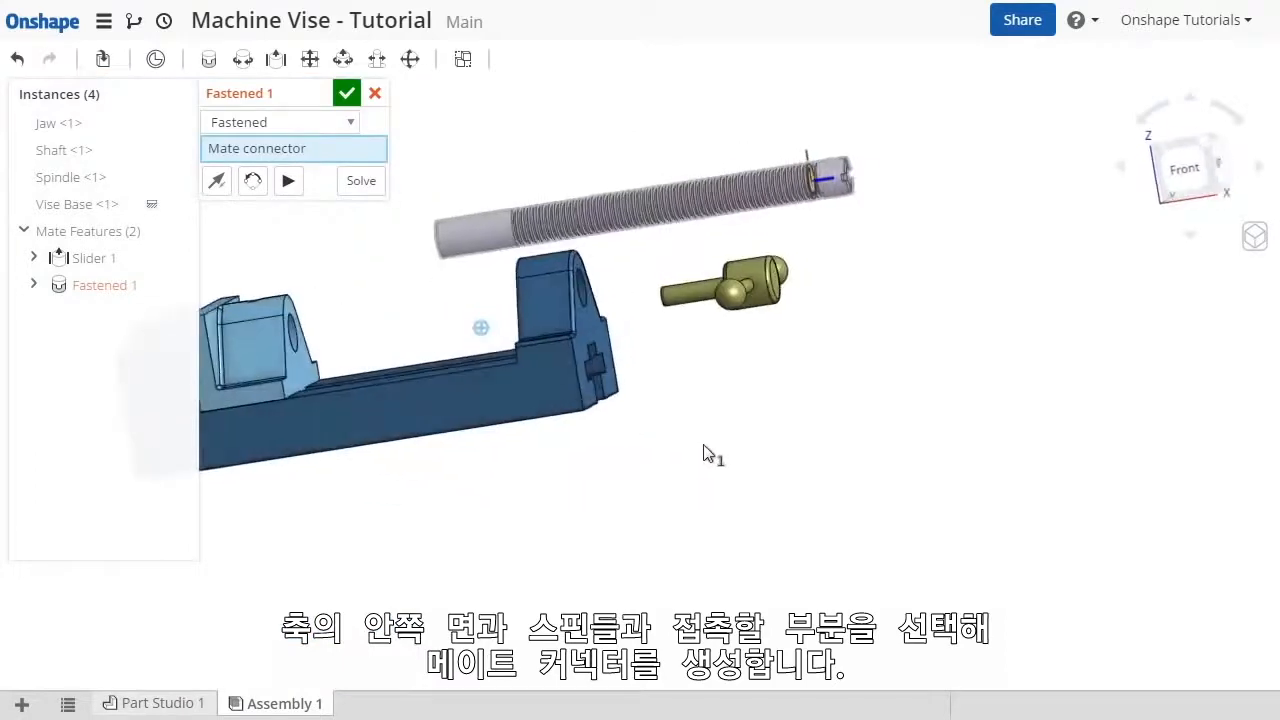
{"action": "left_click_drag", "start_coordinate": [710, 455], "coordinate": [675, 340]}
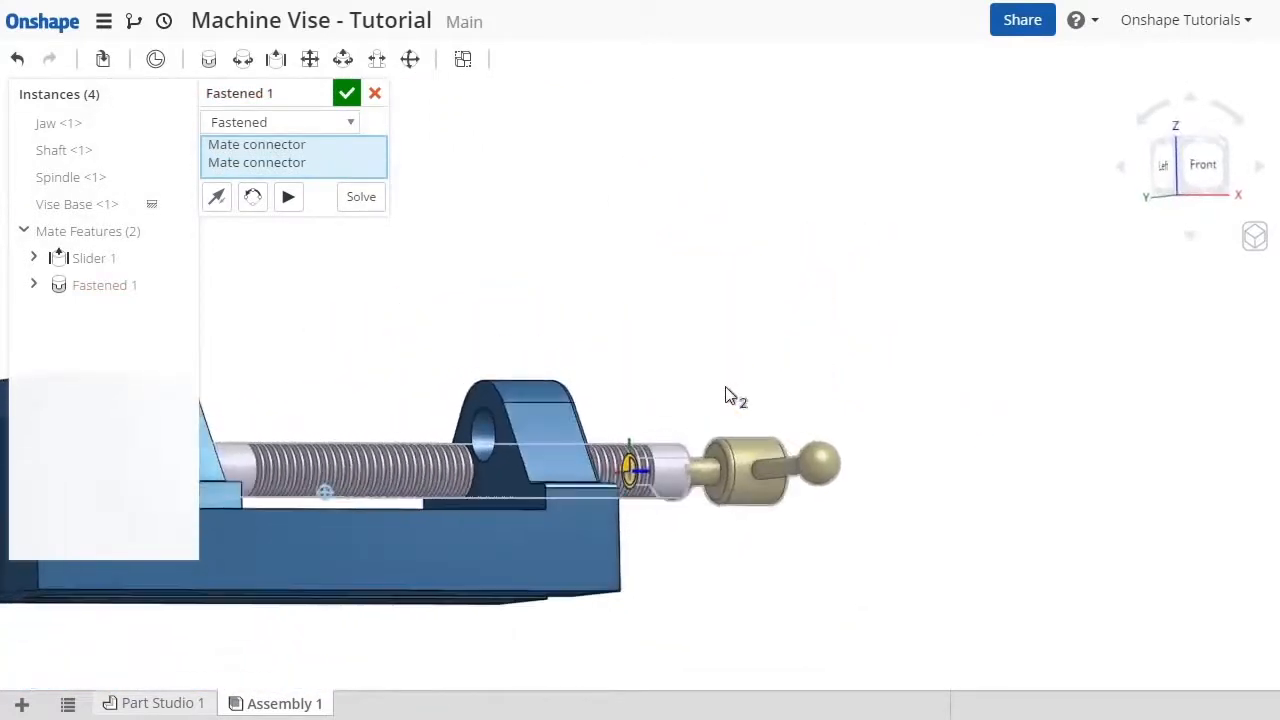
{"action": "left_click_drag", "start_coordinate": [735, 395], "coordinate": [630, 347]}
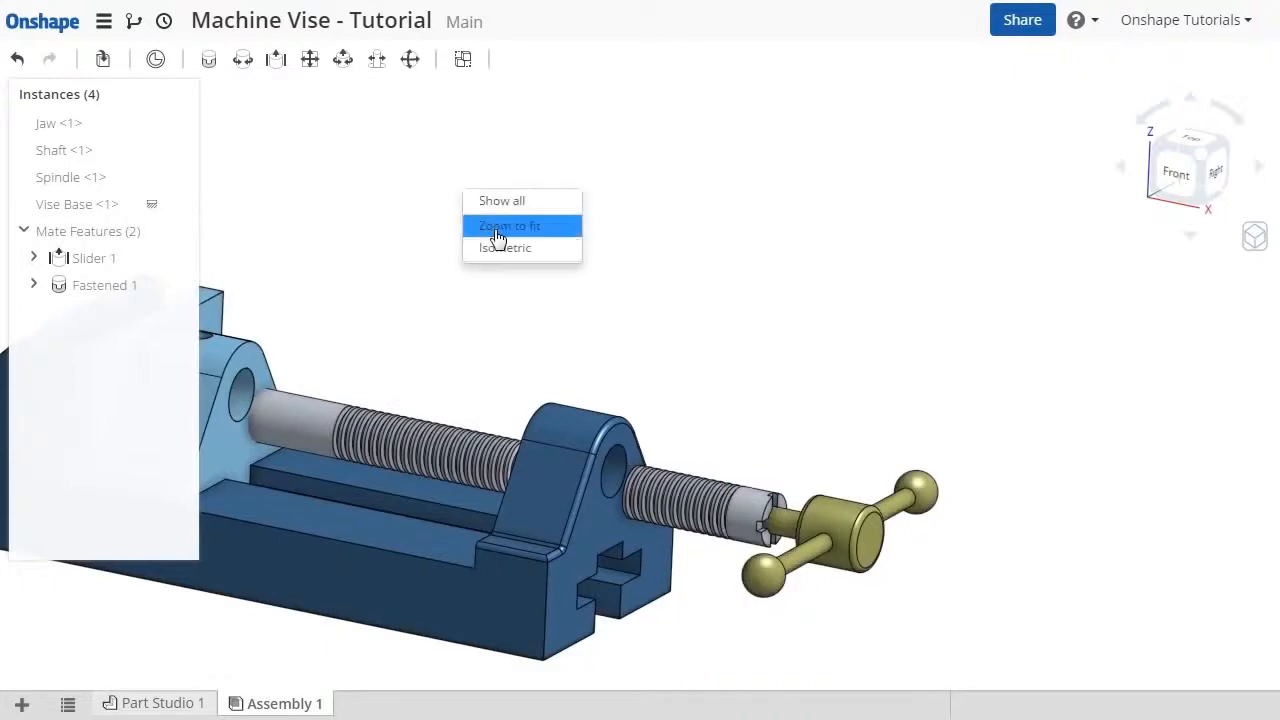
Step: Zoom to fit, then rotate and pull the Shaft to confirm the Spindle follows
{"action": "left_click", "coordinate": [510, 225]}
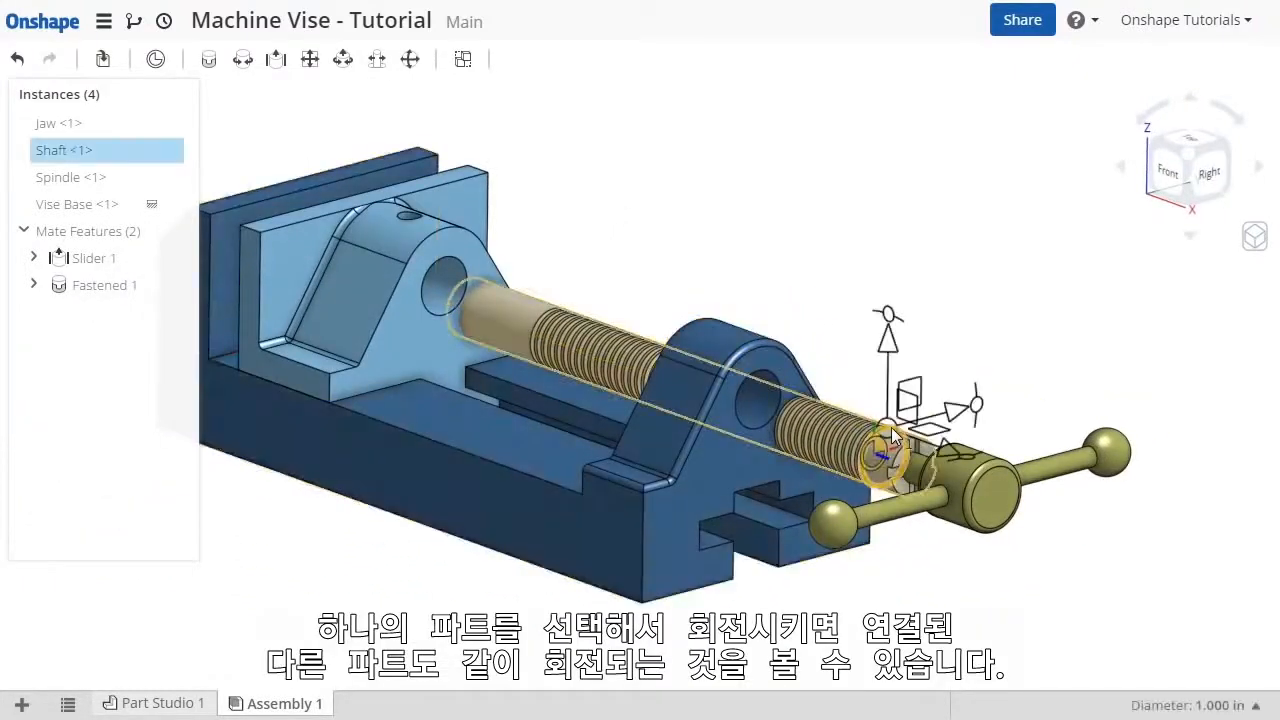
{"action": "left_click_drag", "start_coordinate": [890, 455], "coordinate": [925, 315]}
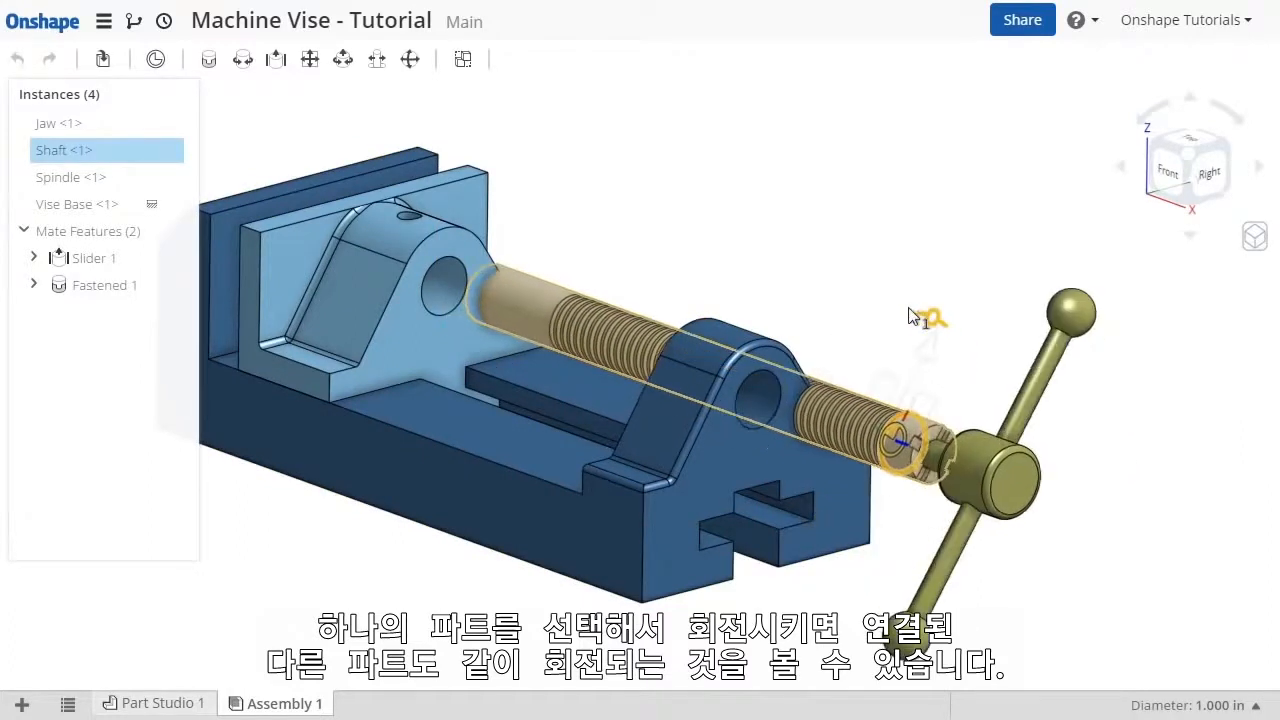
{"action": "left_click_drag", "start_coordinate": [912, 316], "coordinate": [980, 348]}
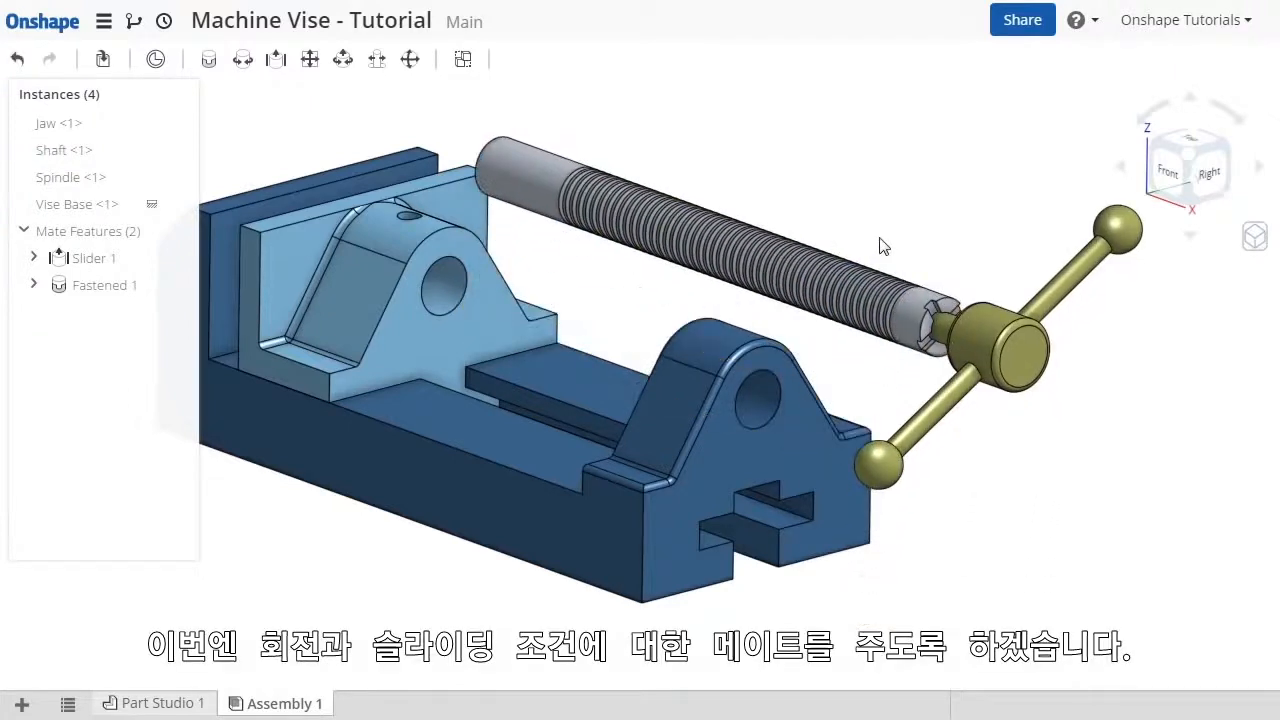
{"action": "mouse_move", "coordinate": [770, 150]}
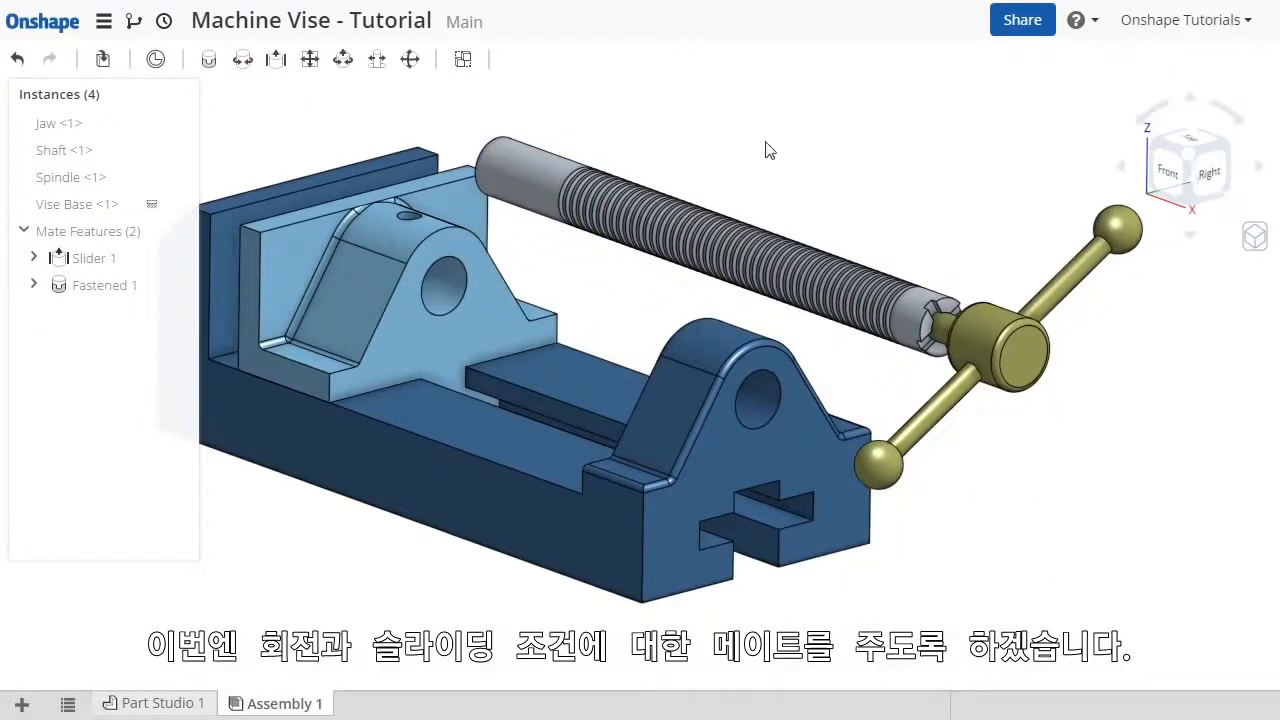
{"action": "mouse_move", "coordinate": [242, 59]}
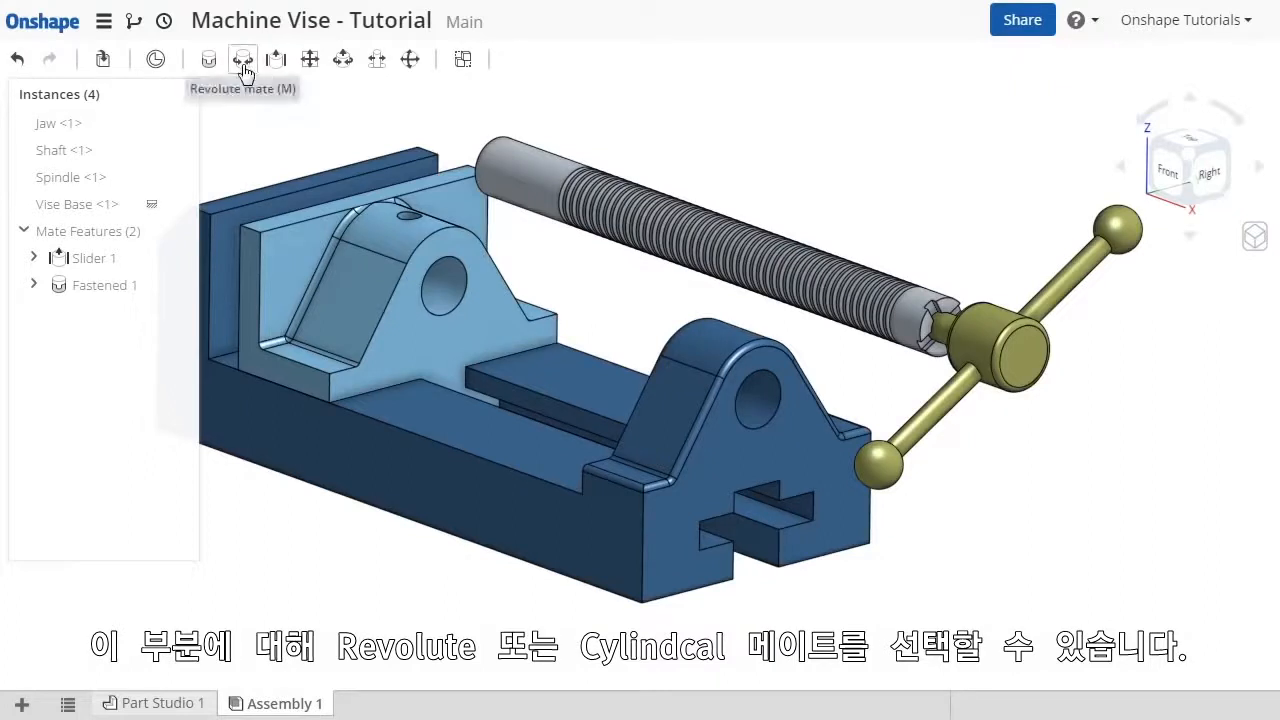
{"action": "mouse_move", "coordinate": [342, 59]}
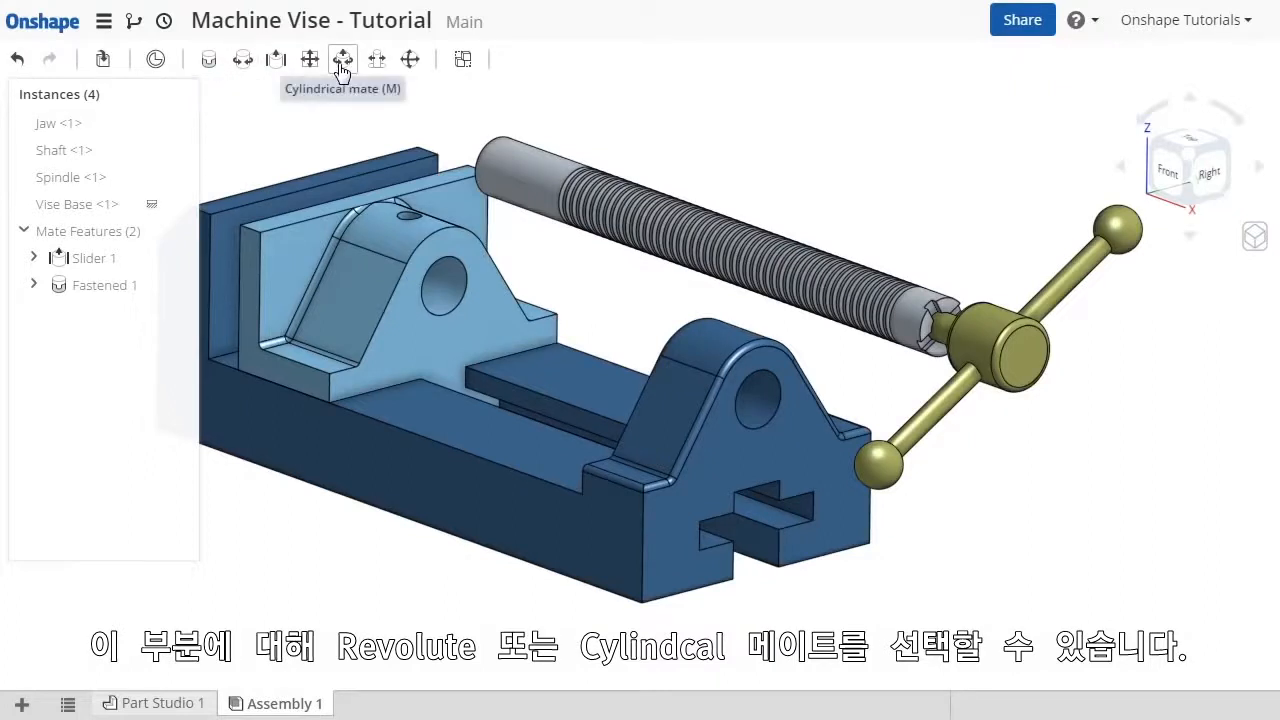
{"action": "mouse_move", "coordinate": [343, 59]}
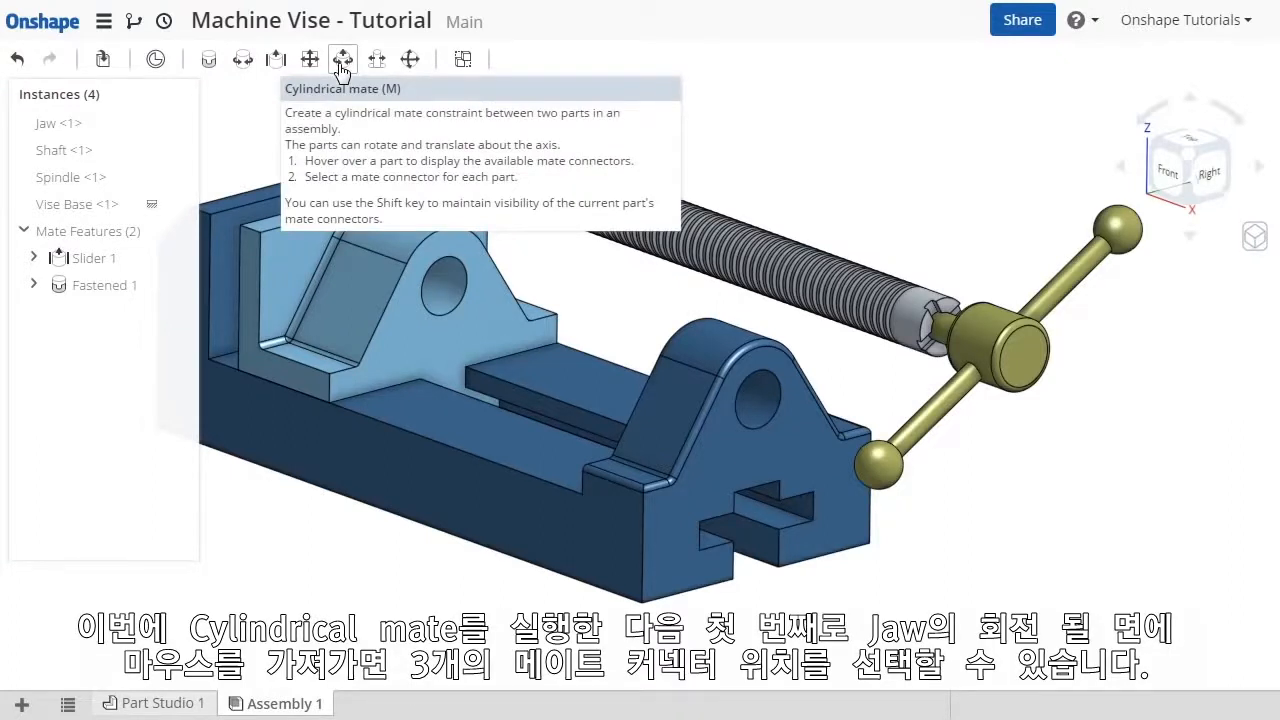
Step: Create Cylindrical 1 seating the Shaft in the jaw hole's centre, solve, and accept
{"action": "left_click", "coordinate": [343, 58]}
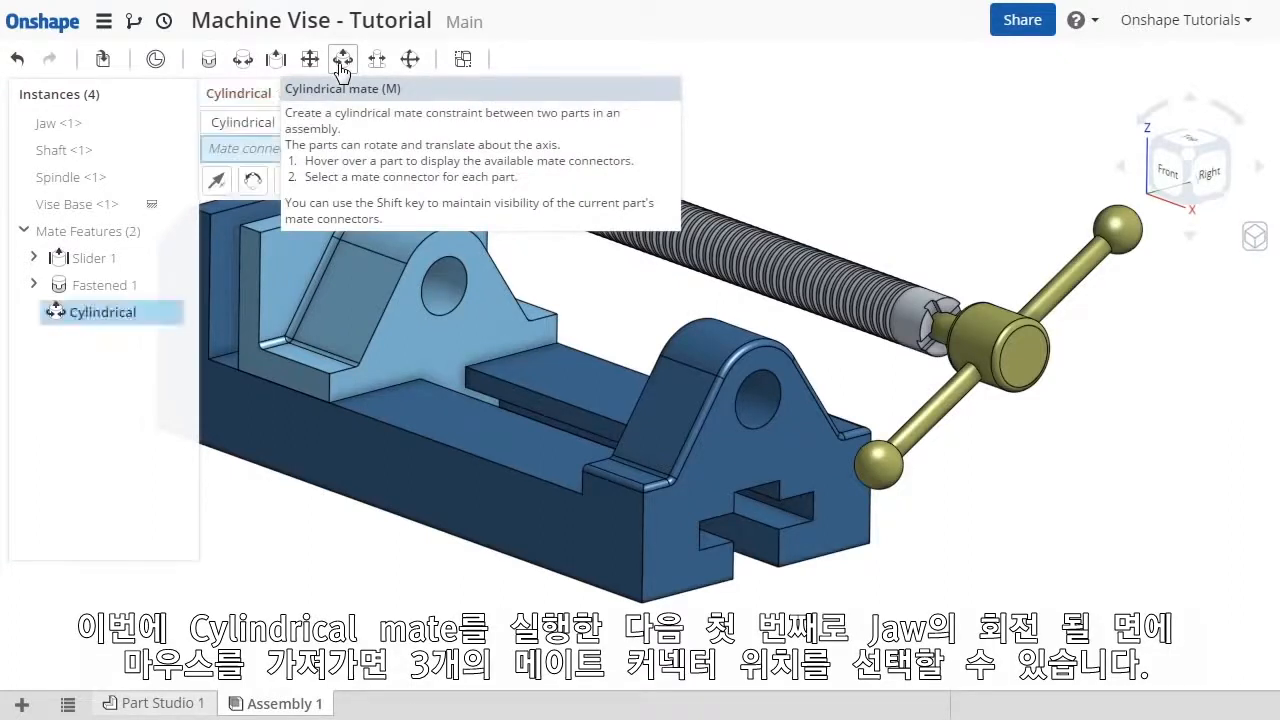
{"action": "left_click", "coordinate": [342, 58]}
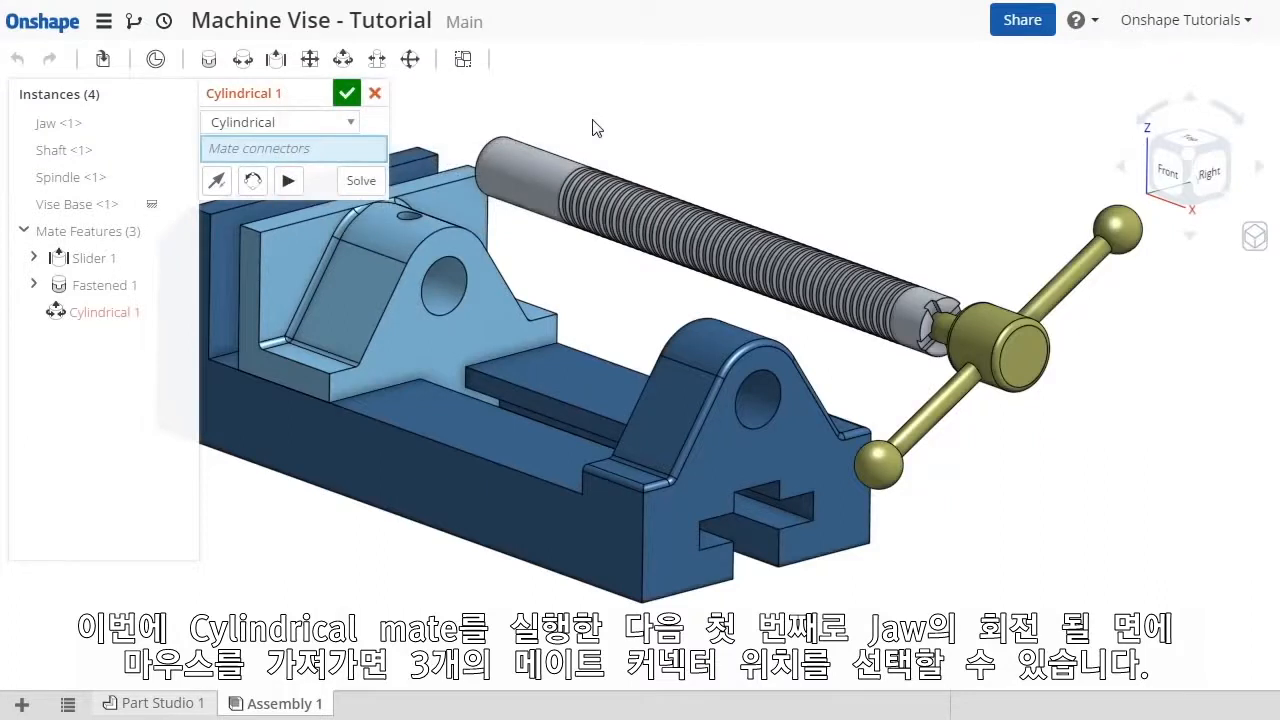
{"action": "mouse_move", "coordinate": [445, 285]}
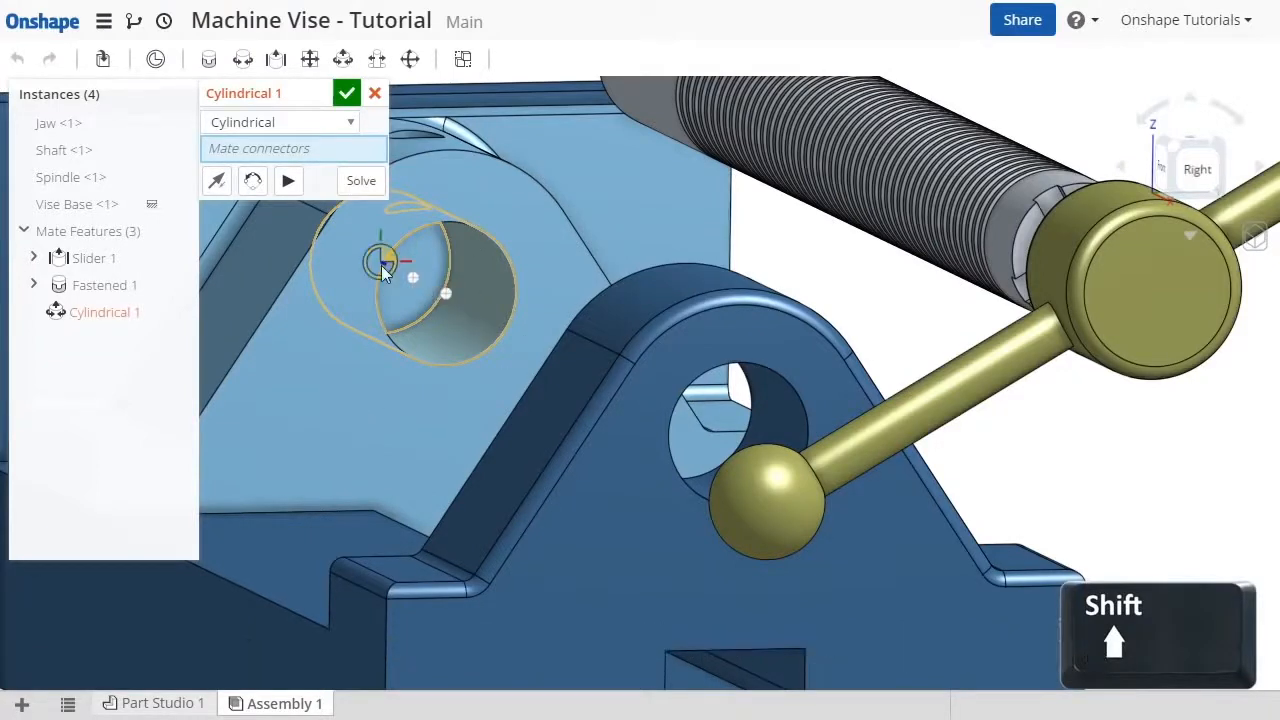
{"action": "left_click", "coordinate": [420, 270]}
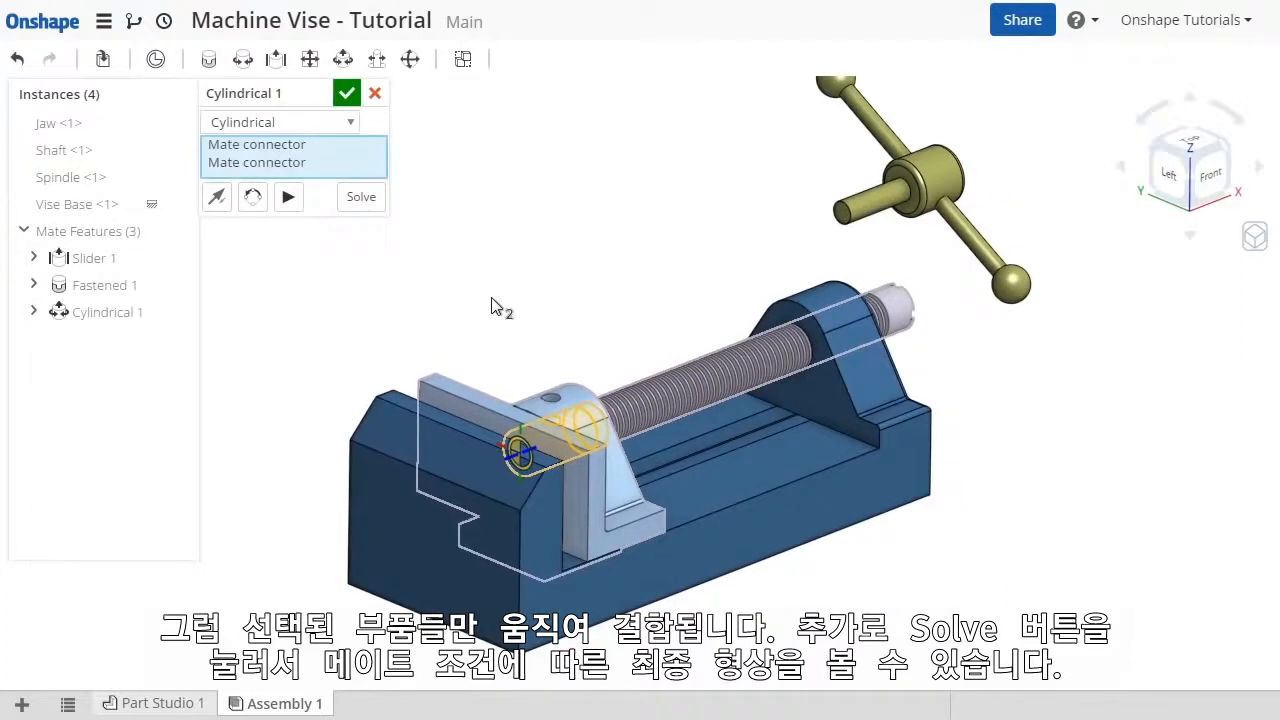
{"action": "mouse_move", "coordinate": [360, 196]}
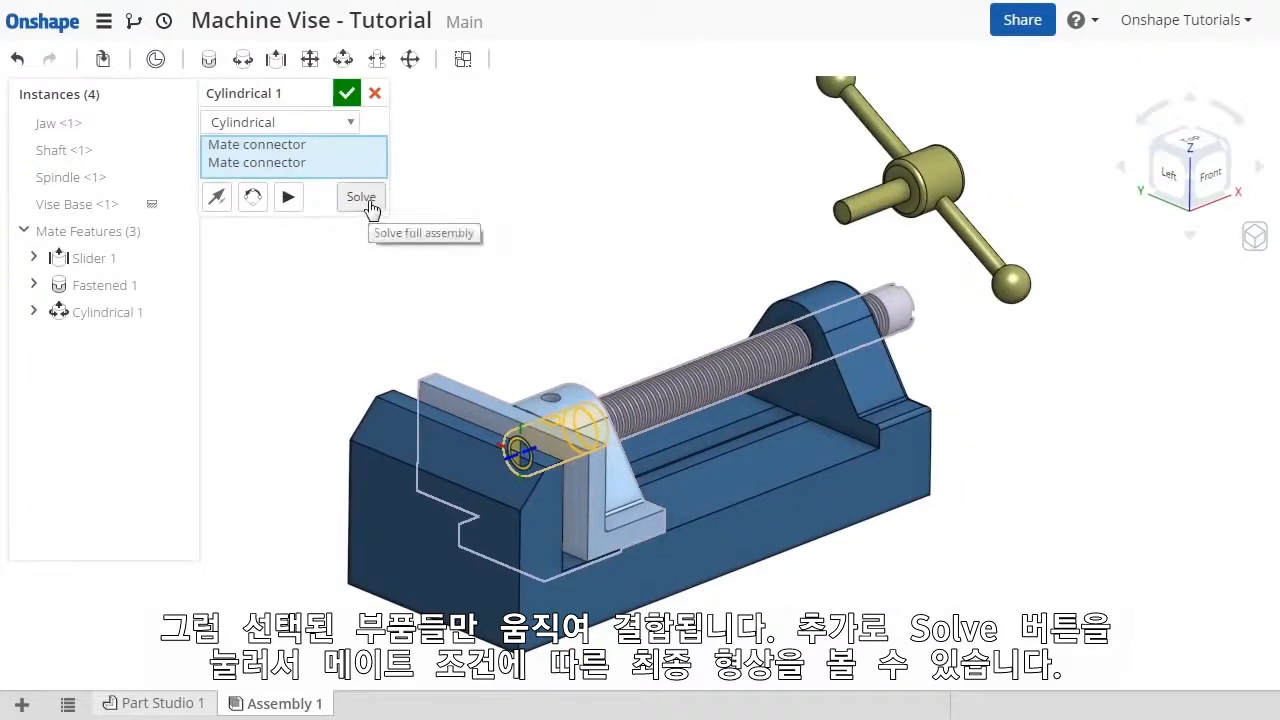
{"action": "left_click", "coordinate": [360, 196]}
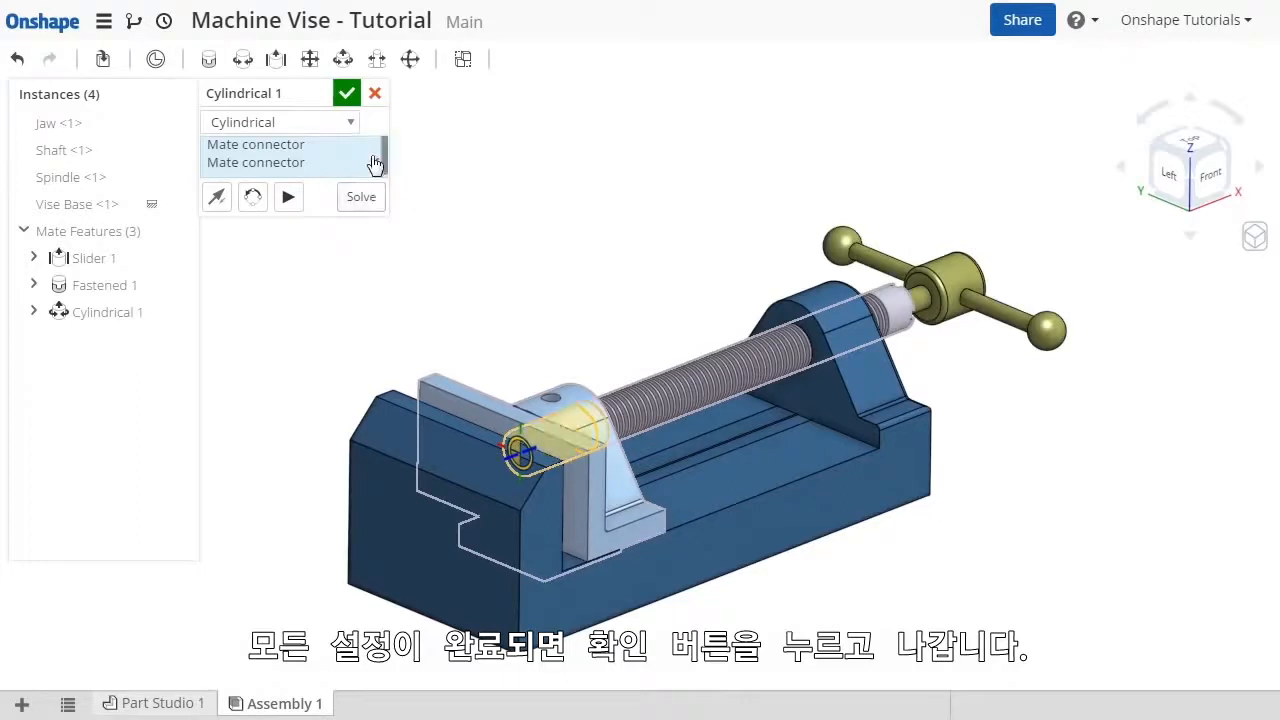
{"action": "left_click", "coordinate": [346, 92]}
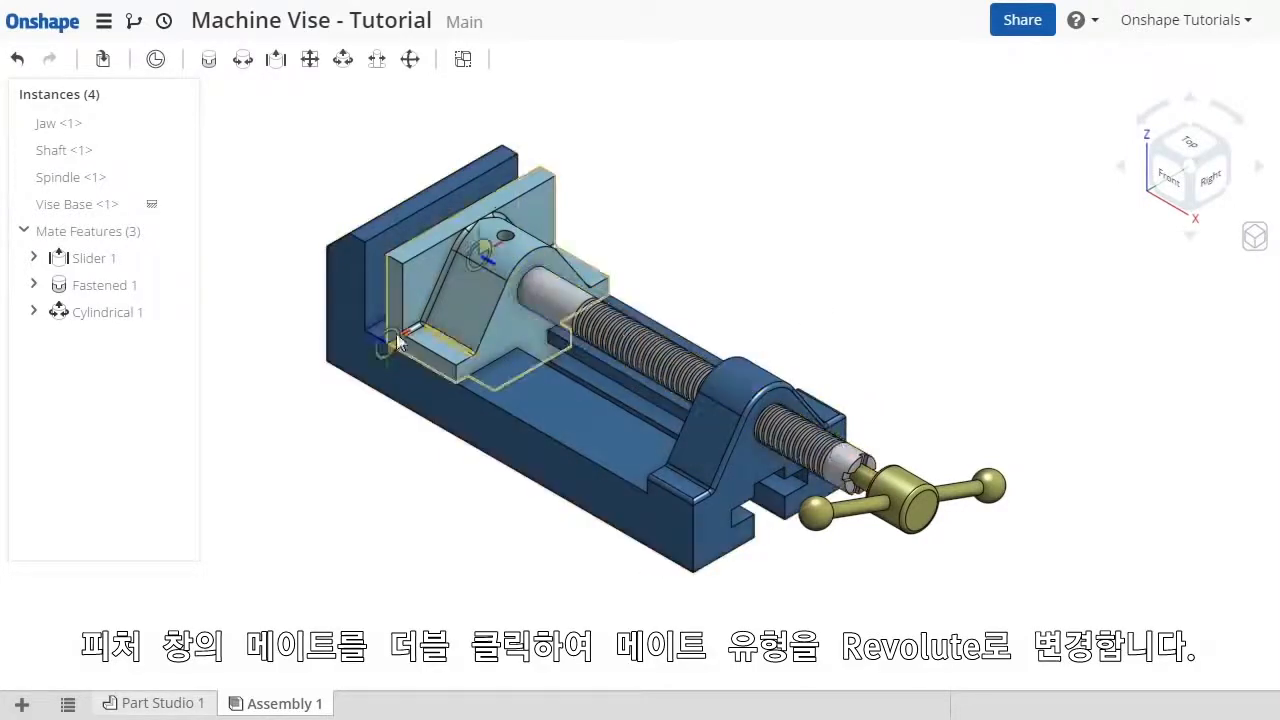
Step: Edit Cylindrical 1 and set its mate type to Revolute
{"action": "double_click", "coordinate": [110, 312]}
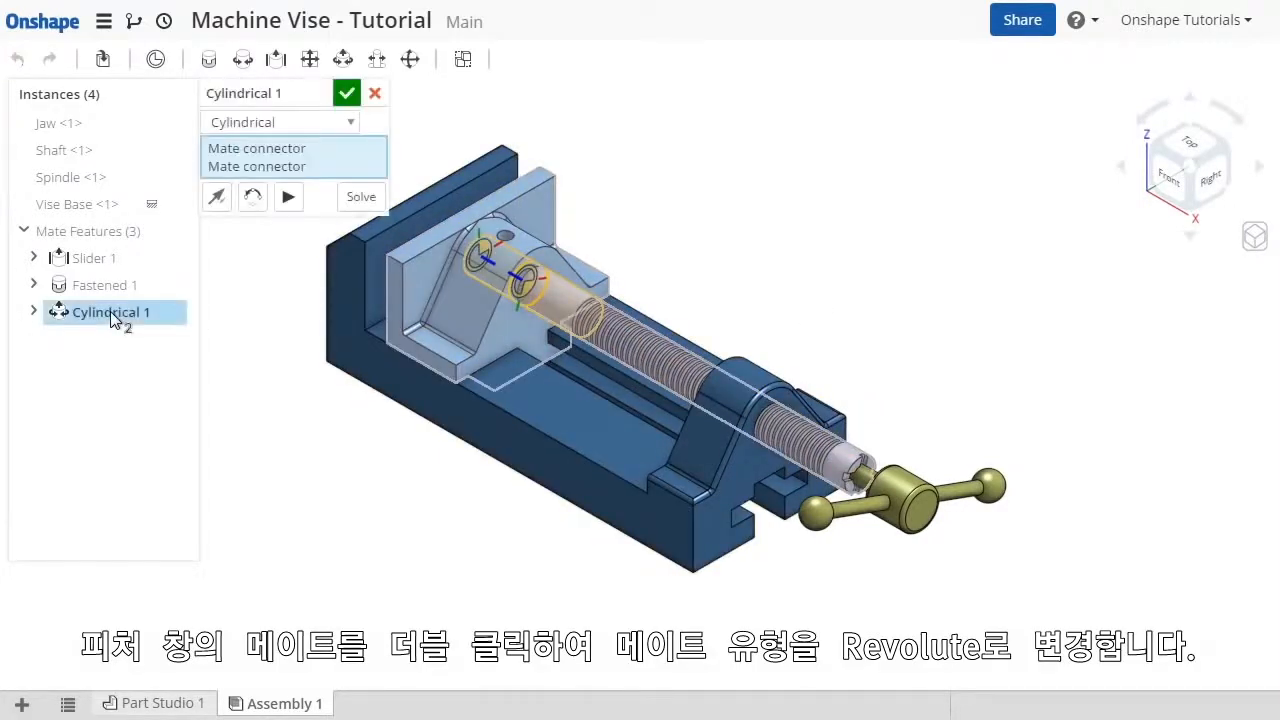
{"action": "left_click", "coordinate": [280, 122]}
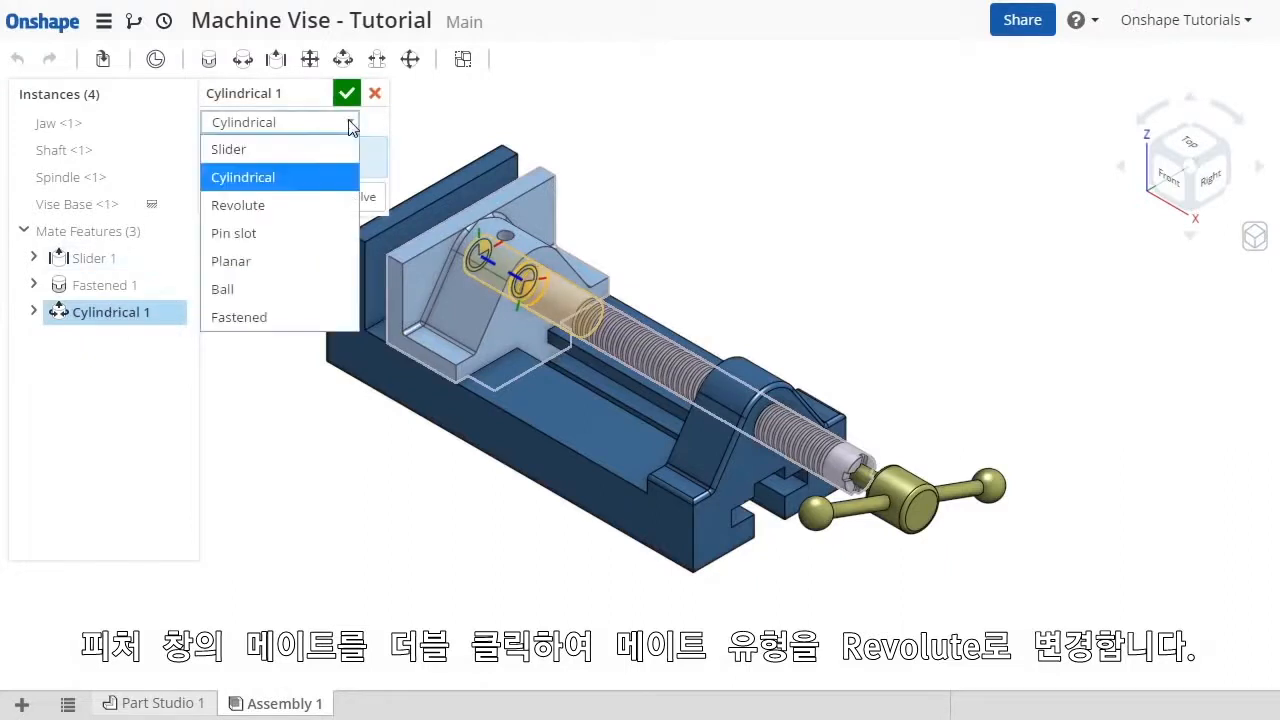
{"action": "left_click", "coordinate": [238, 205]}
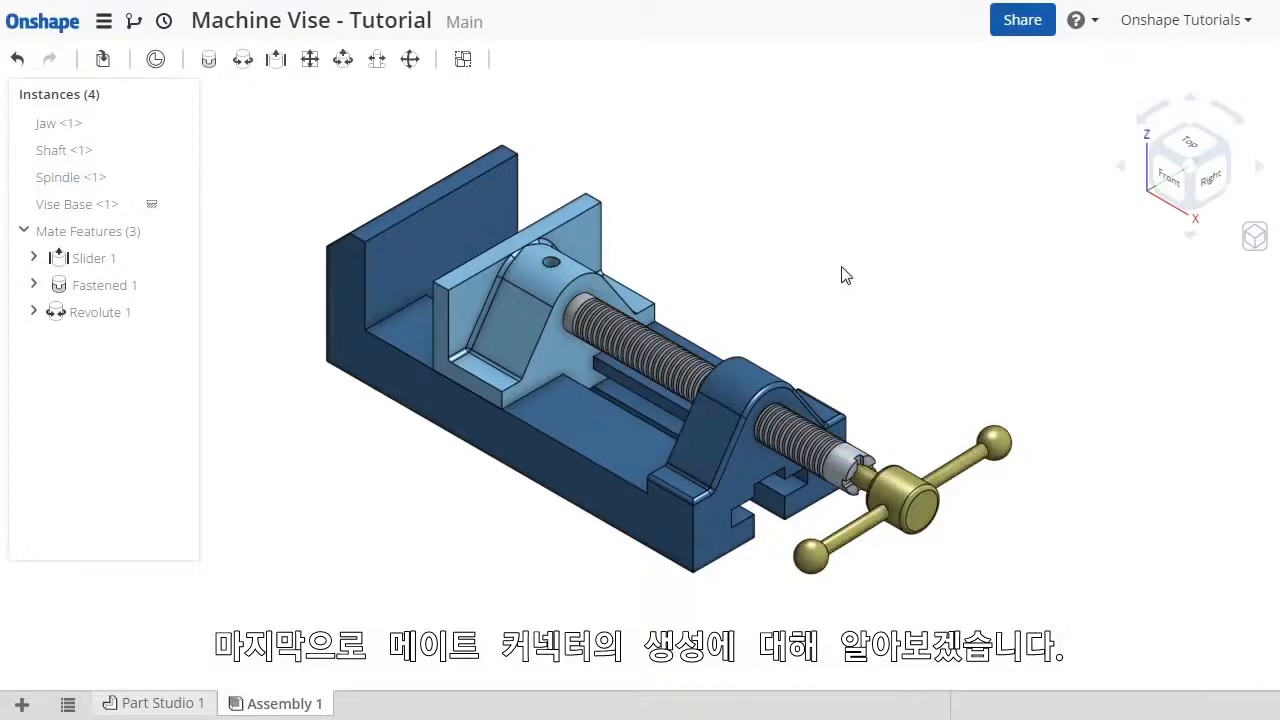
{"action": "mouse_move", "coordinate": [412, 85]}
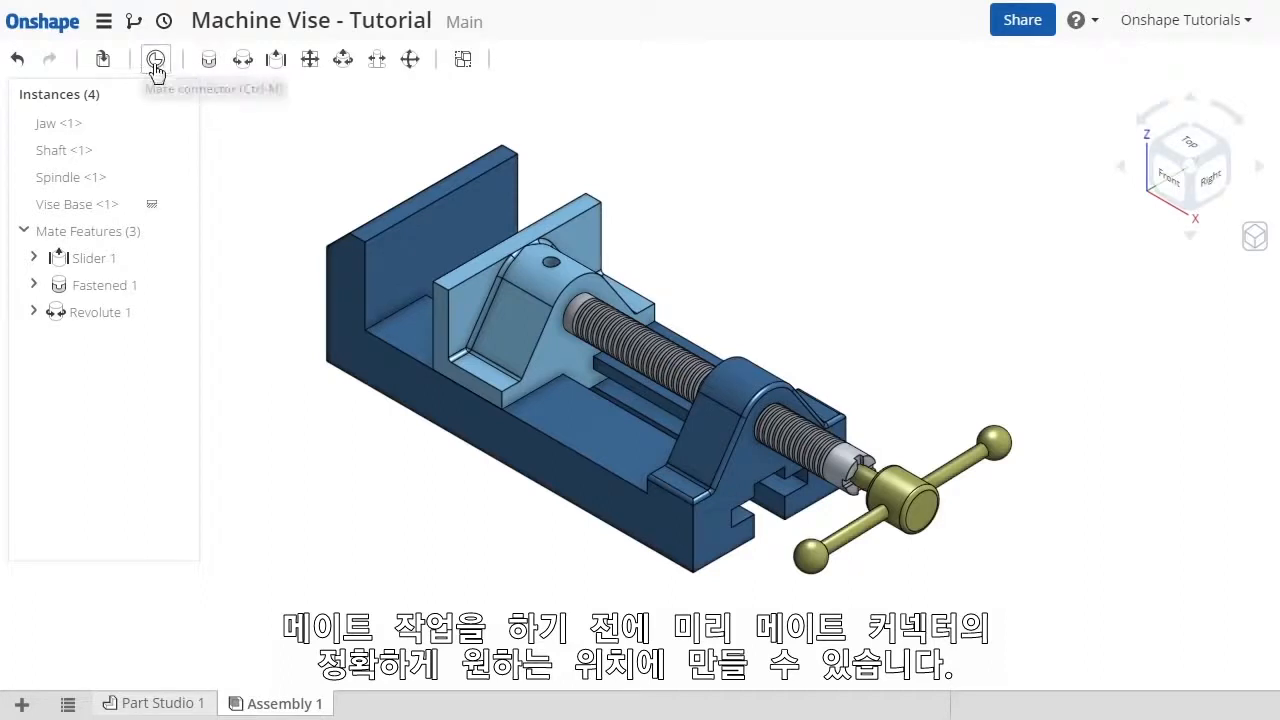
{"action": "left_click", "coordinate": [156, 58]}
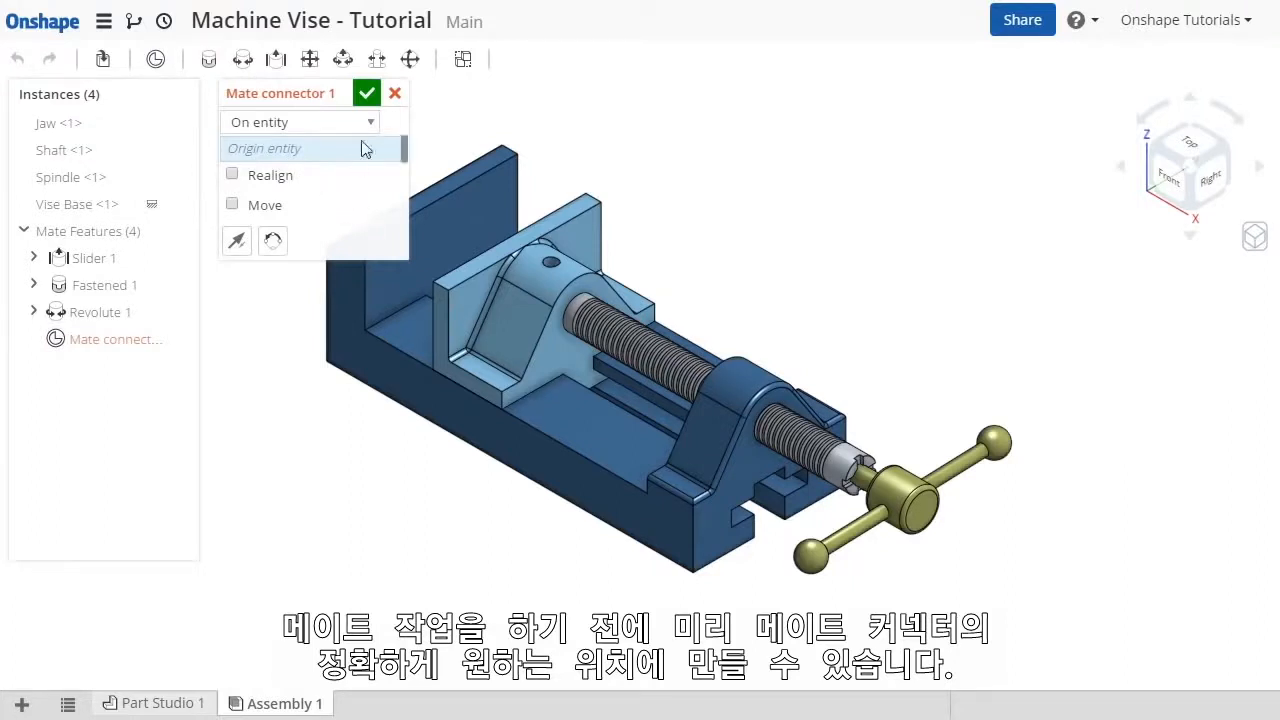
{"action": "left_click", "coordinate": [394, 92]}
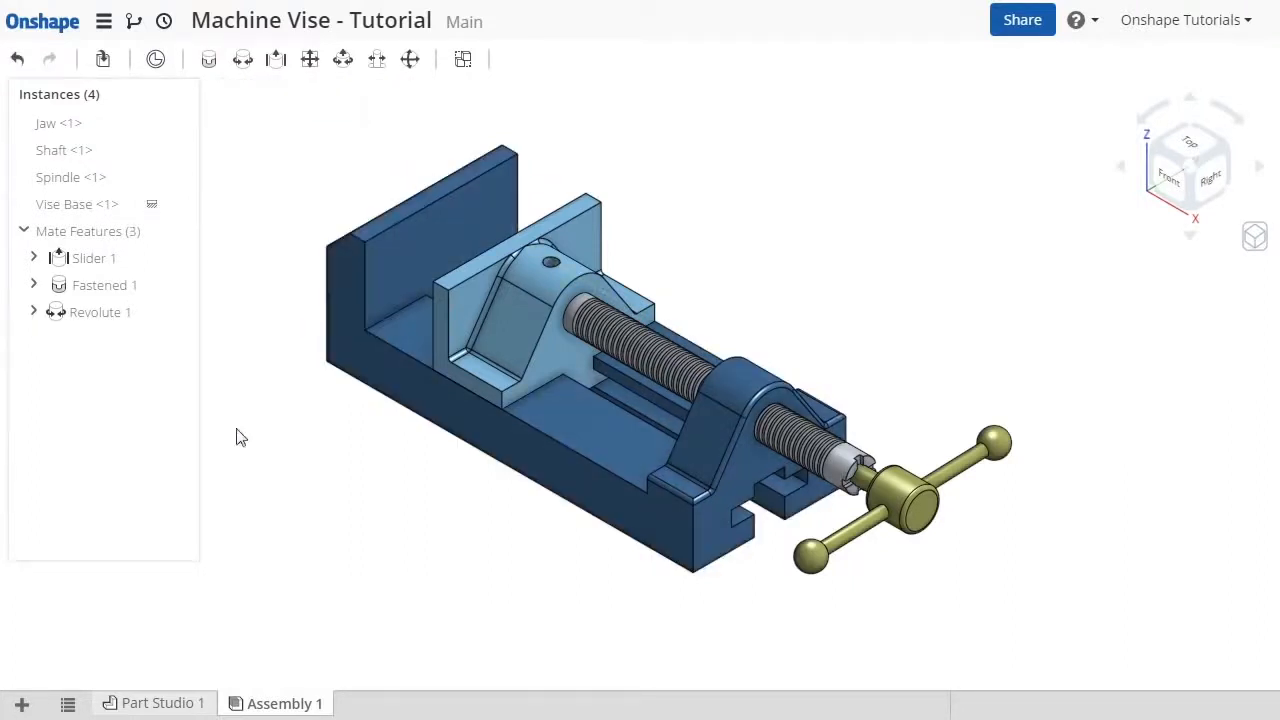
{"action": "left_click", "coordinate": [163, 703]}
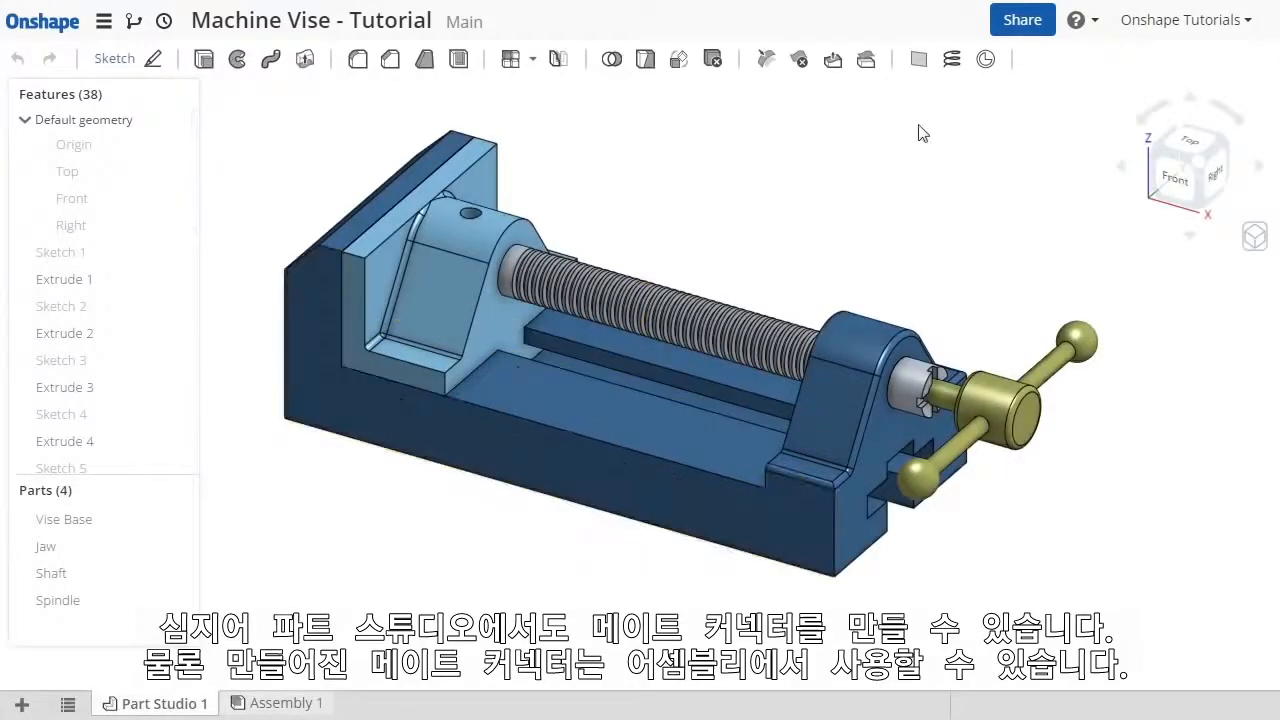
Step: Return to Assembly 1 with its Slider 1, Fastened 1 and Revolute 1 mates
{"action": "left_click", "coordinate": [985, 58]}
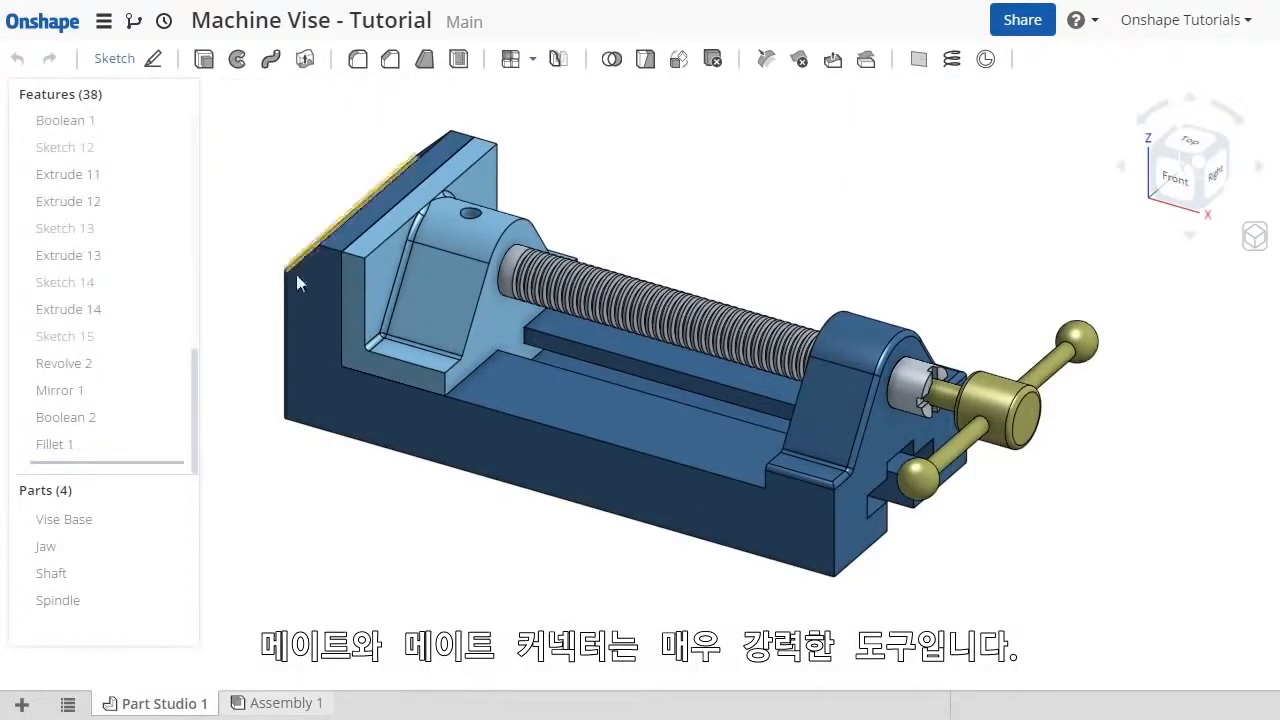
{"action": "left_click", "coordinate": [286, 703]}
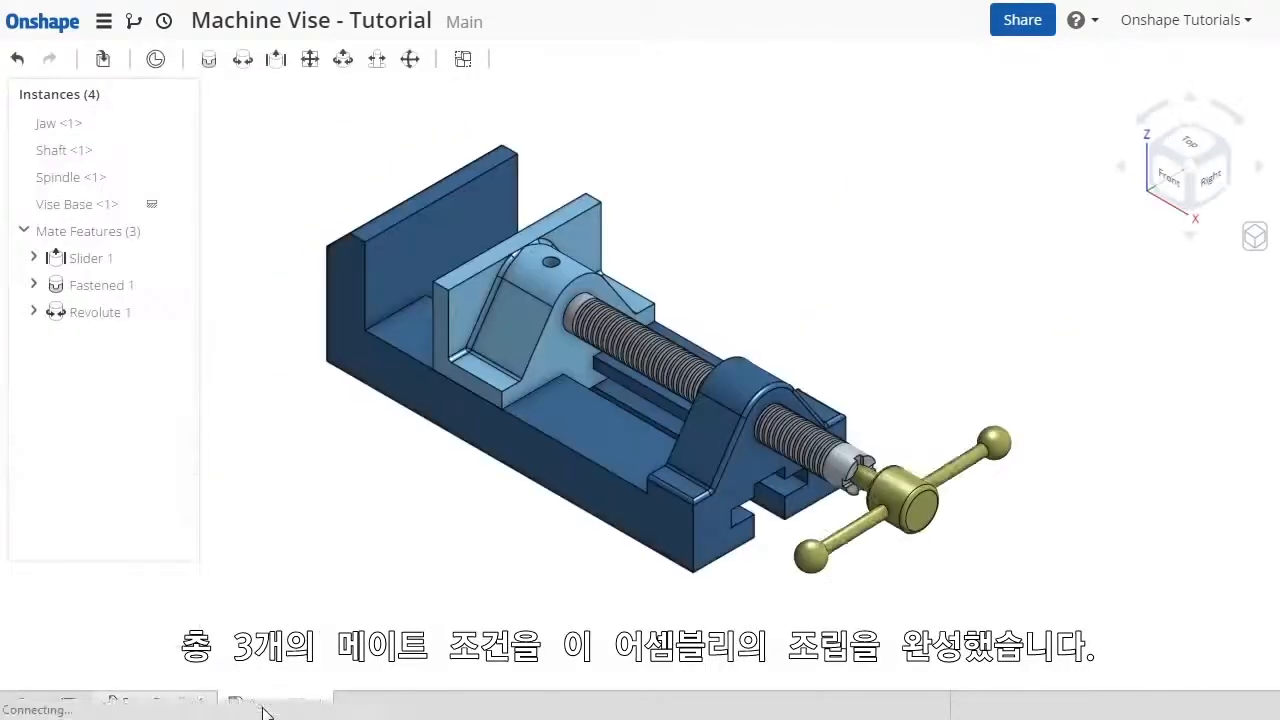
{"action": "right_click", "coordinate": [340, 510]}
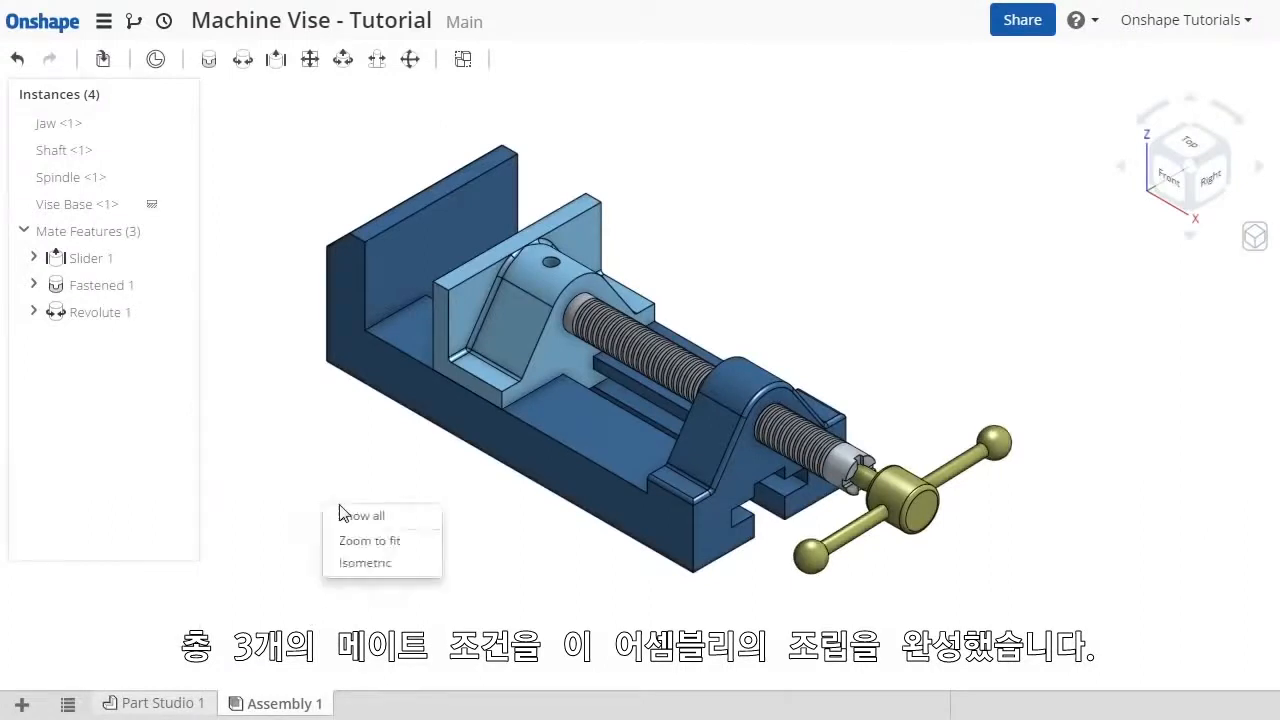
{"action": "left_click", "coordinate": [369, 540]}
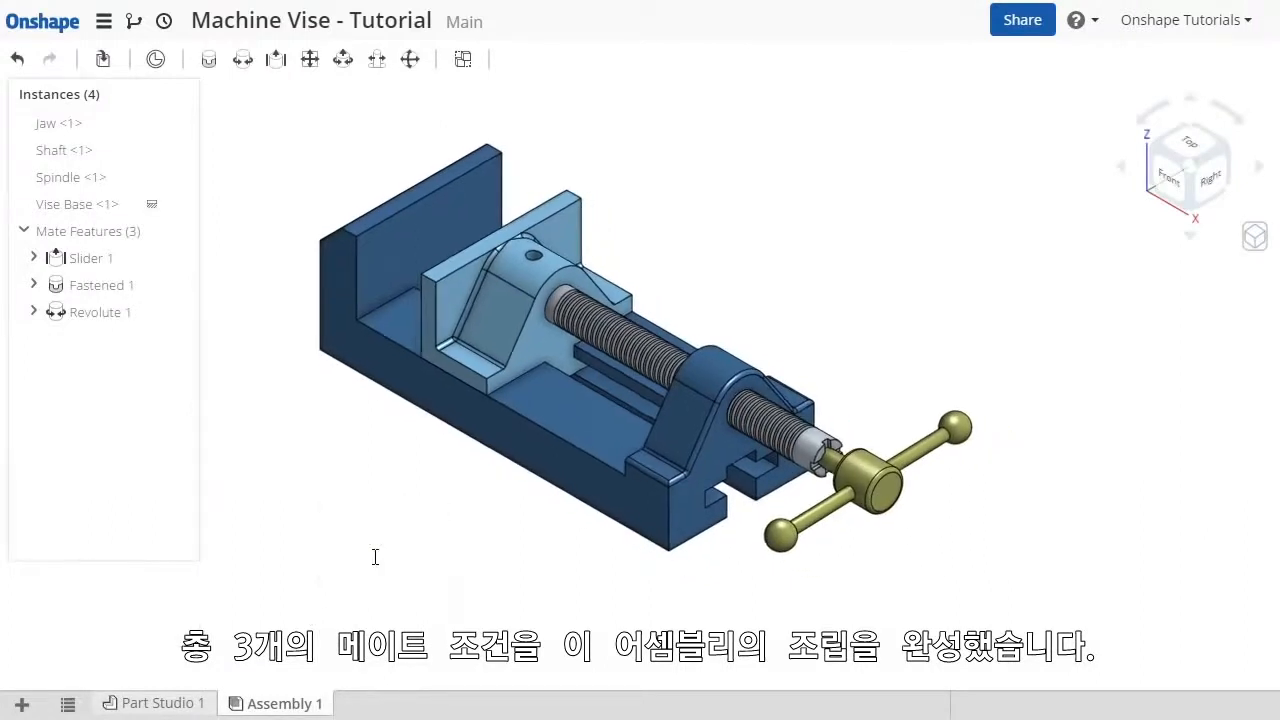